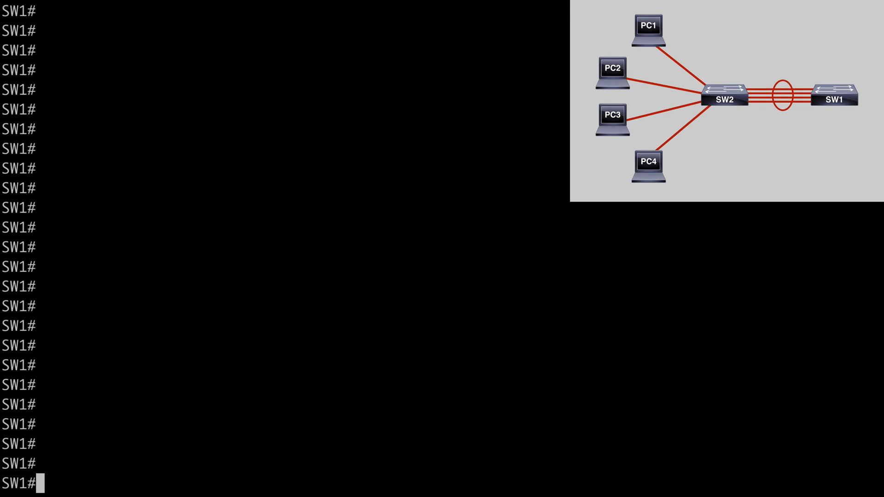
Begin a ping command at SW1's privileged prompt.
text(ping)
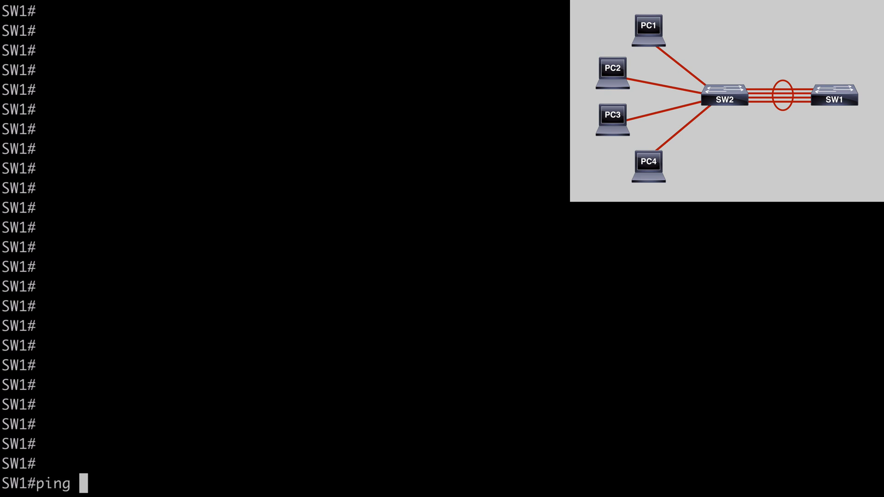
Ping 10.1.1.2 from SW1 with 18024-byte packets.
text(10.1.1.)
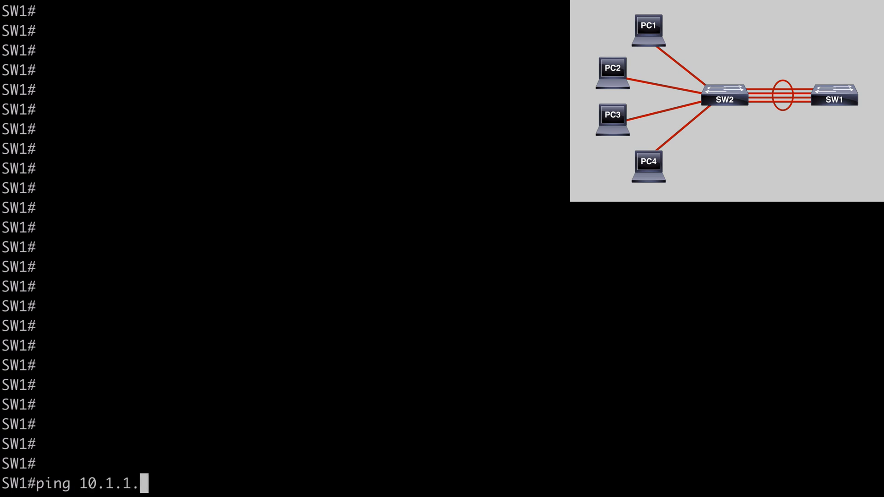
text(2 size 180)
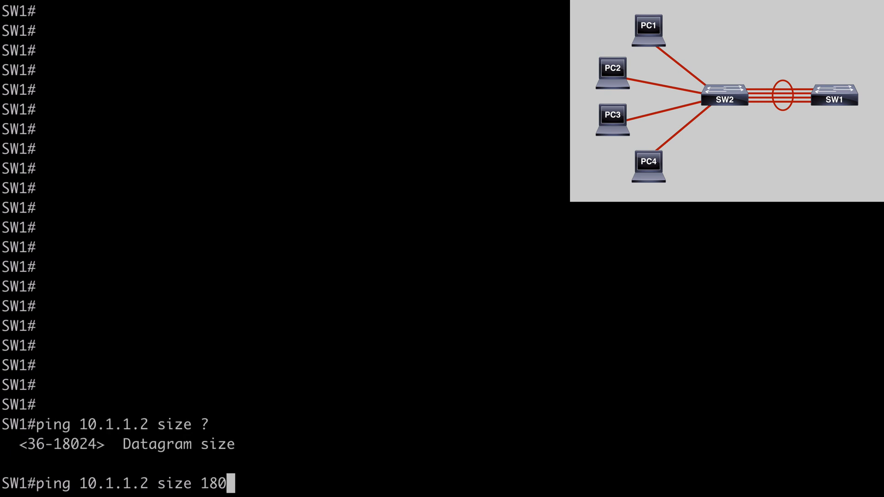
text(24)
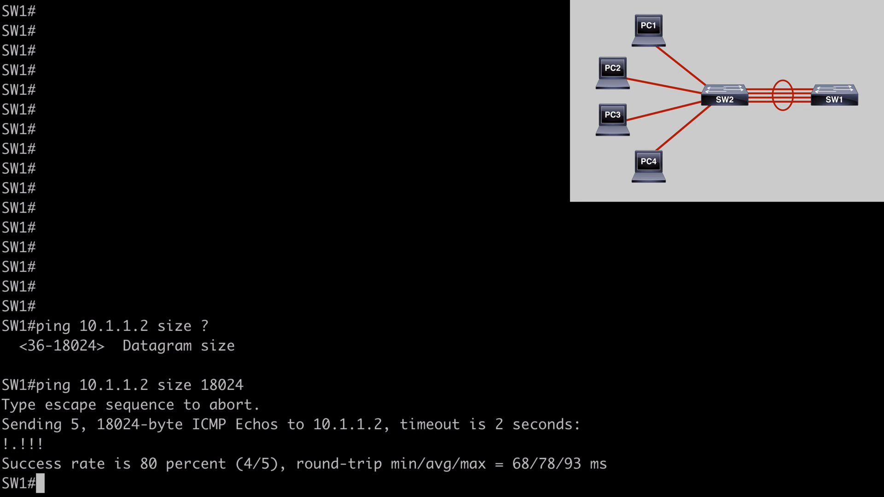
List each interface's line status and rates with 'sh int | i line|rate', then queue the large ping again.
text(sh int | i)
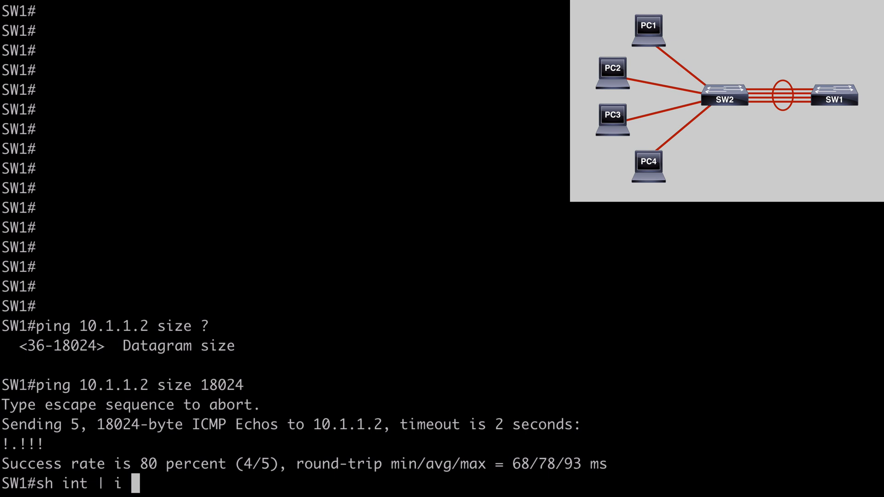
text(line)
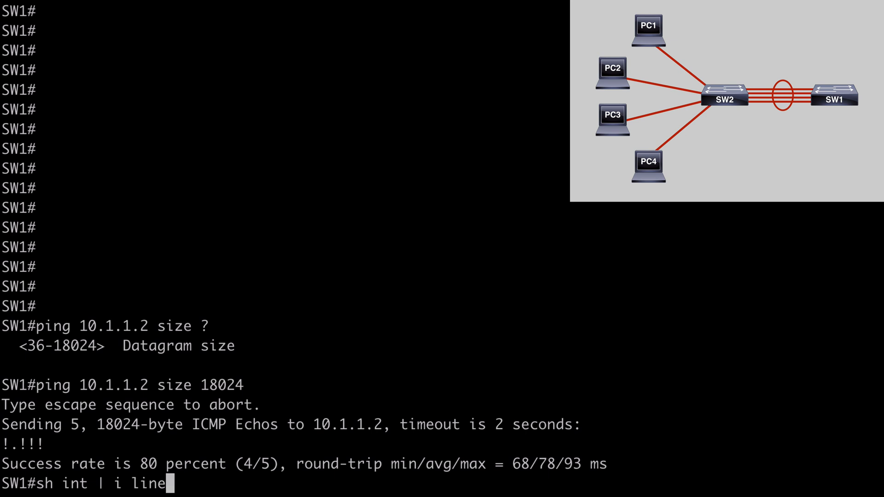
text(|rate)
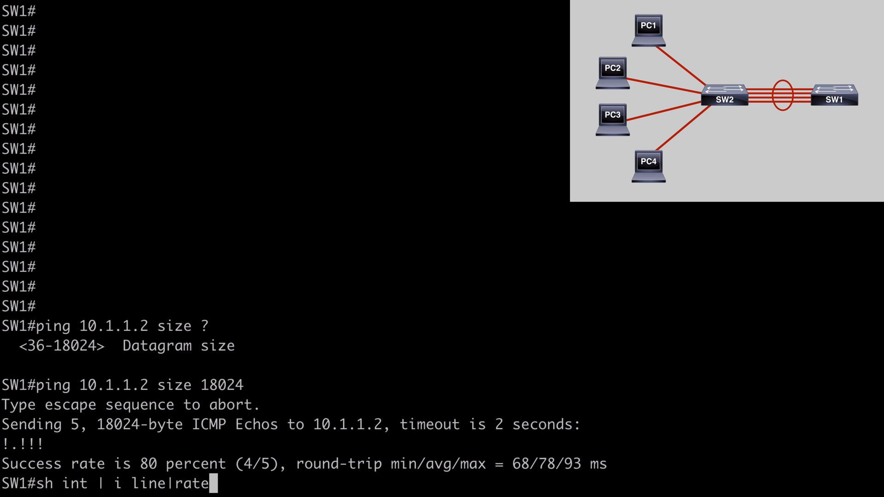
key(Return)
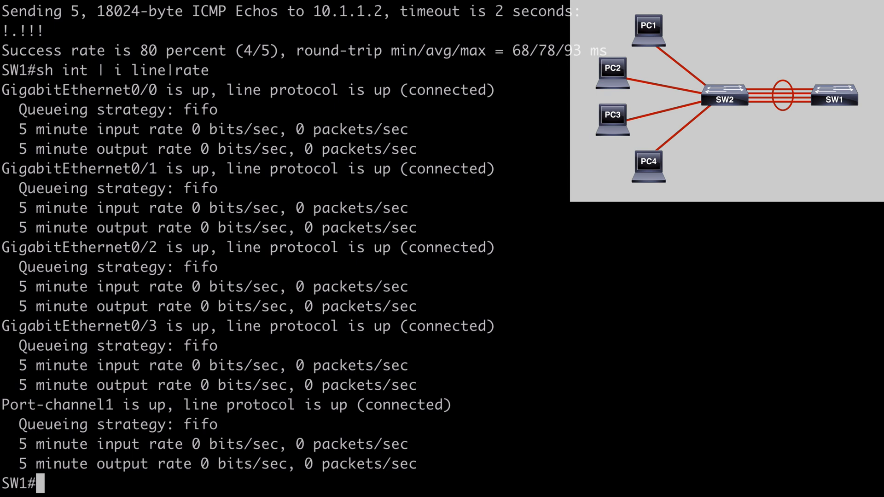
text(ping 10.1.1.2 size 18024)
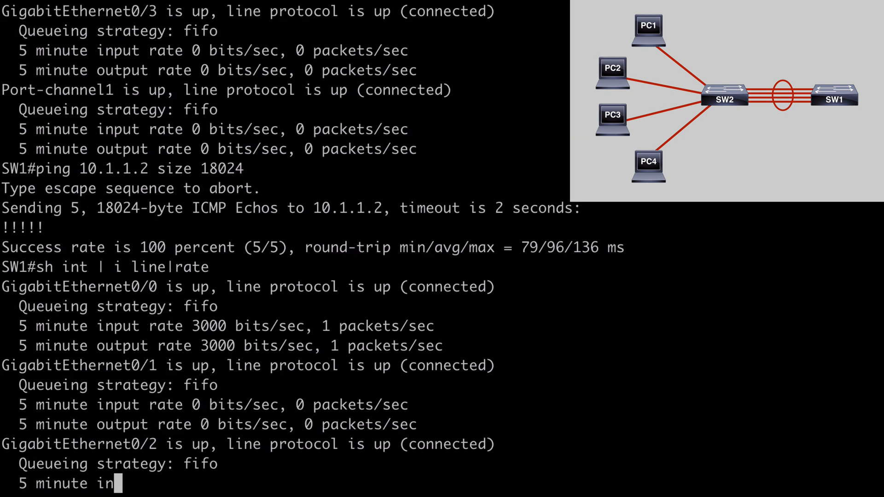
Highlight GigabitEthernet0/0 as the busy member link and GigabitEthernet0/1 as idle.
scroll(down, 3)
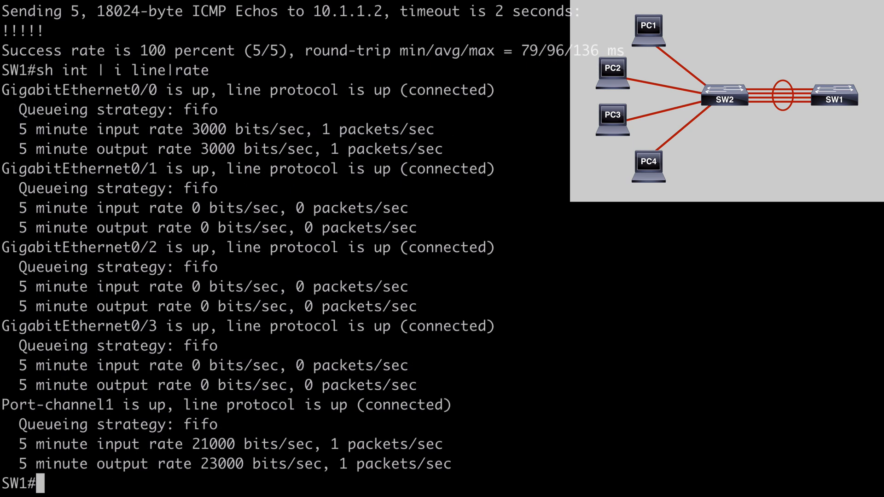
mouse_move(184, 90)
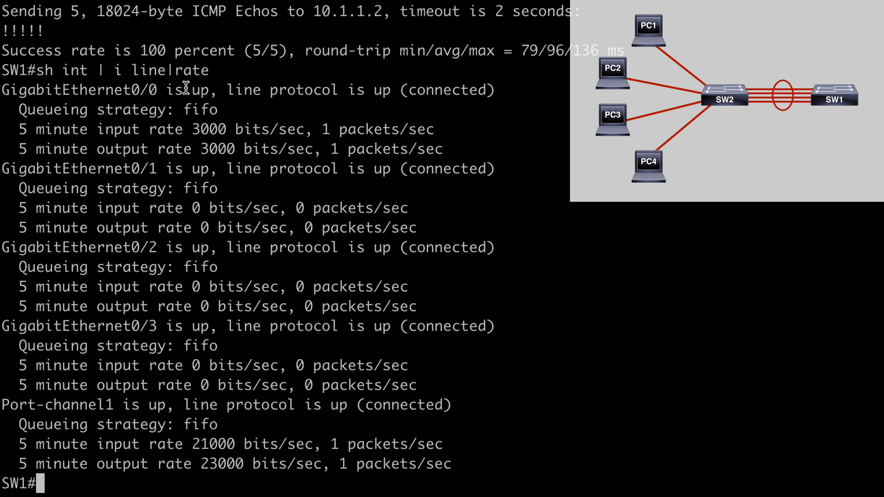
double_click(81, 89)
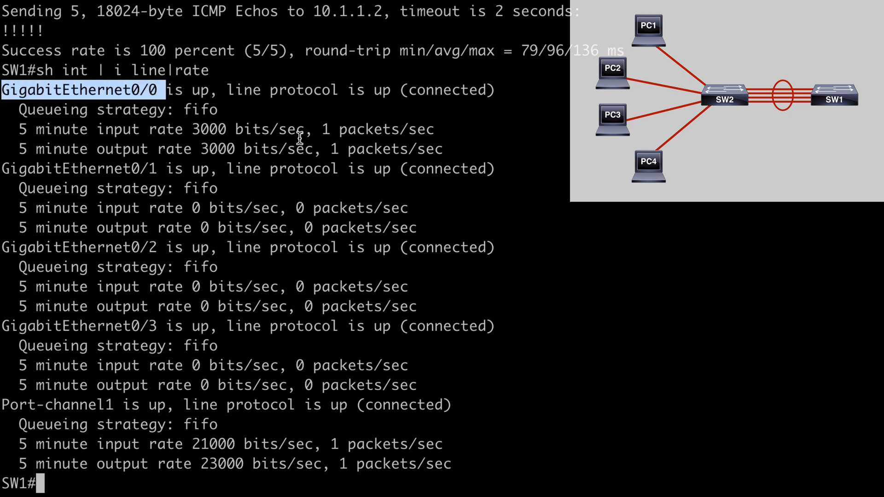
mouse_move(319, 150)
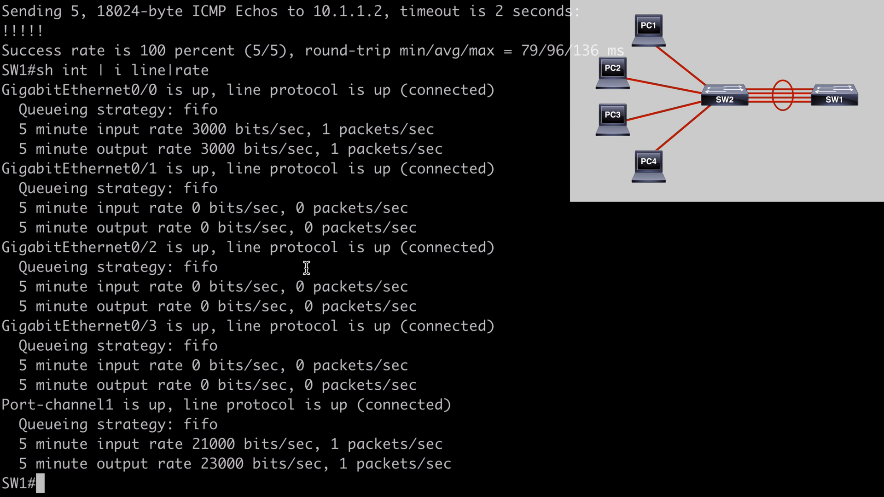
double_click(79, 169)
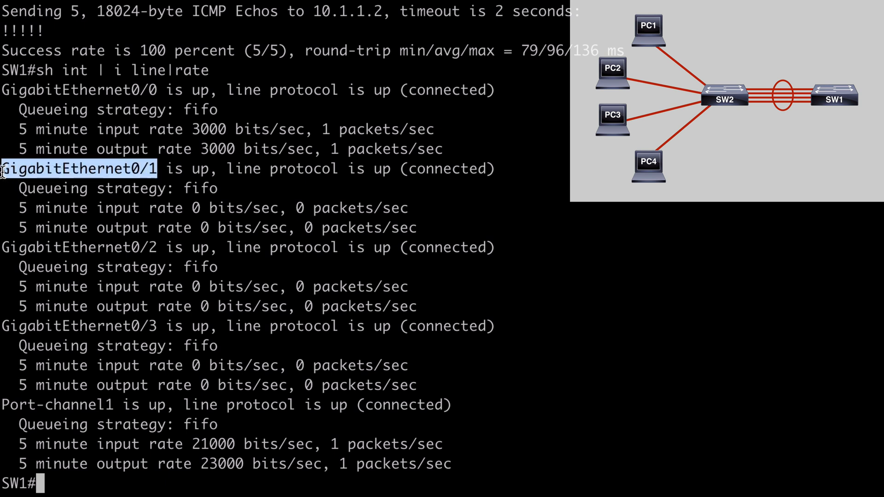
mouse_move(180, 231)
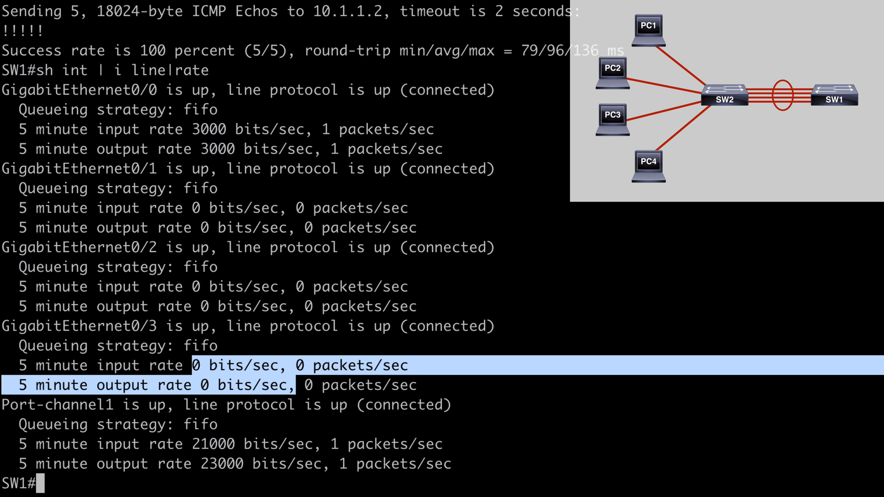
Enter global configuration mode on SW1 with 'conf t'.
text(conf t)
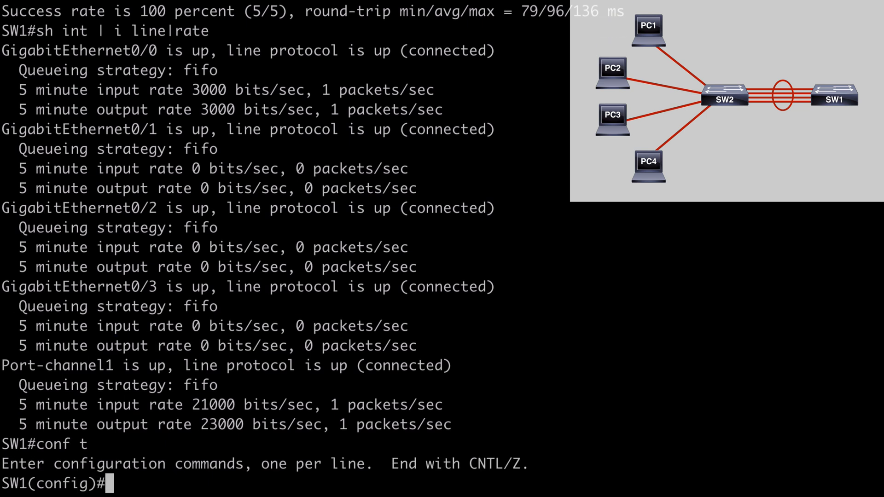
Query 'port-channel load-balance ?' to list SW1's available hashing methods.
text(port-)
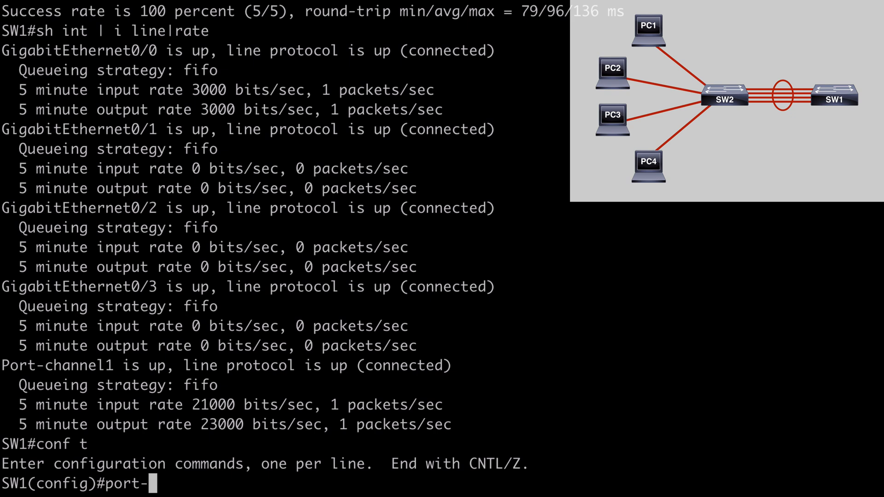
text(channel load-)
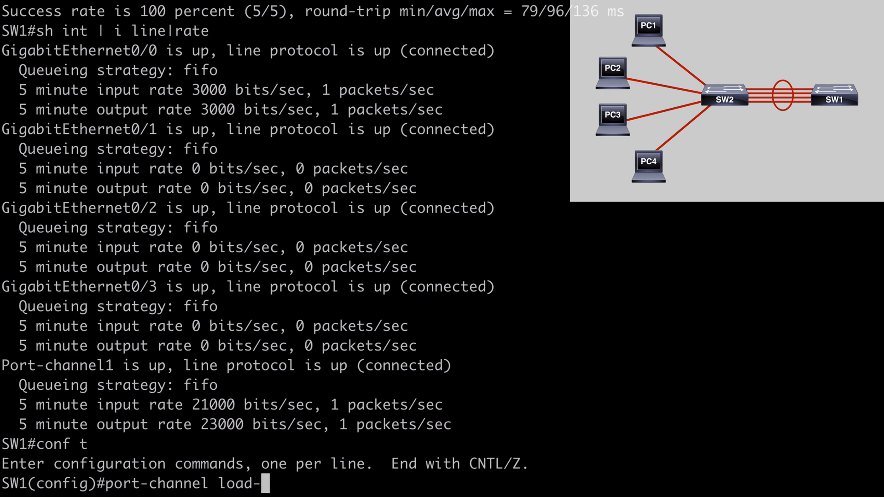
text(balance)
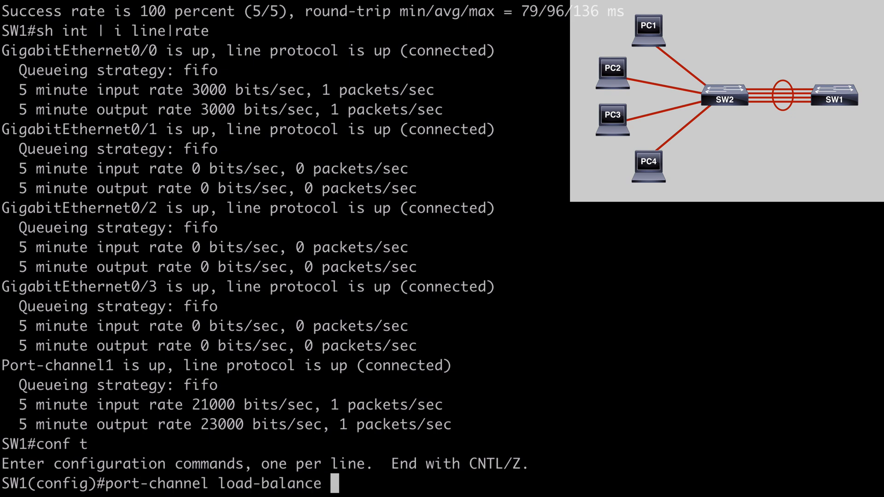
text(?)
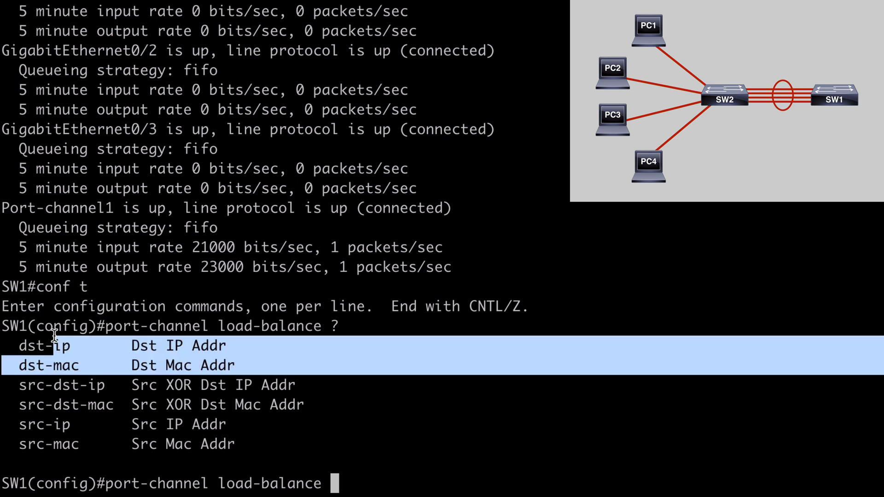
mouse_move(363, 375)
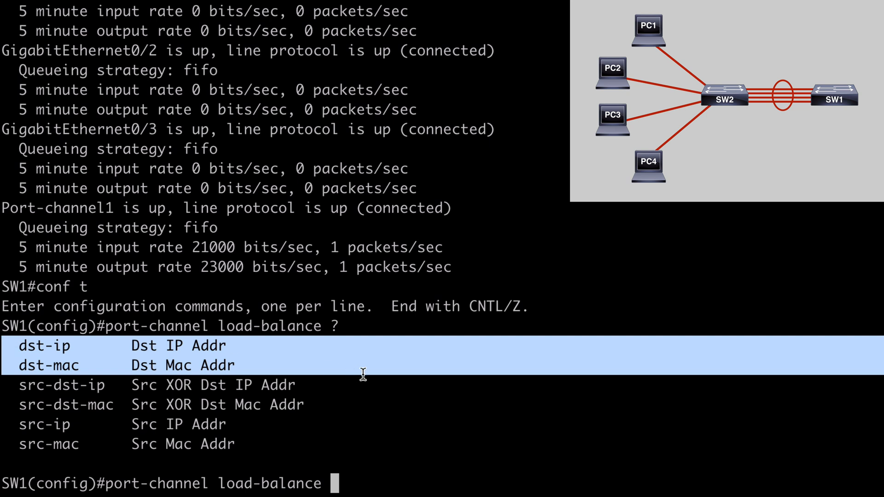
mouse_move(372, 374)
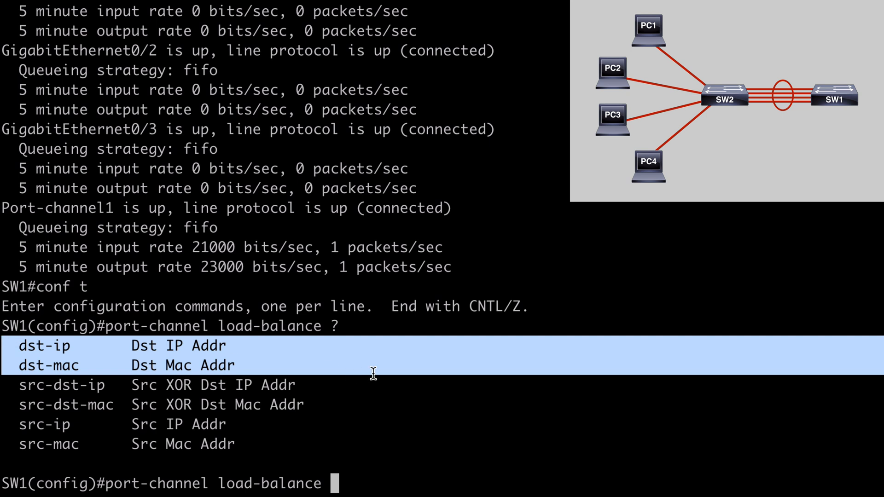
mouse_move(332, 385)
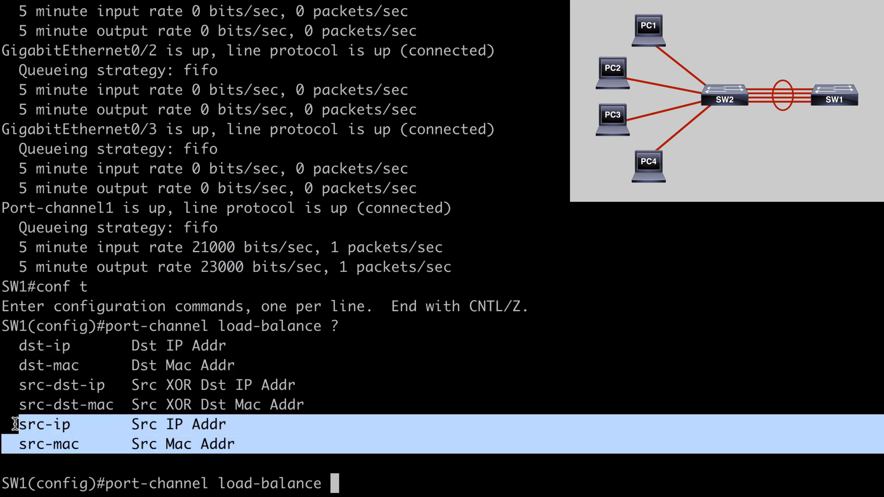
mouse_move(512, 240)
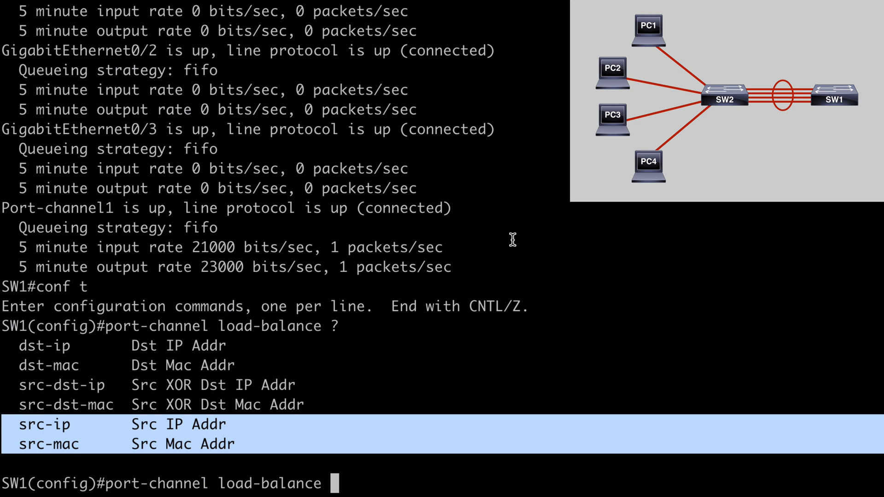
mouse_move(321, 406)
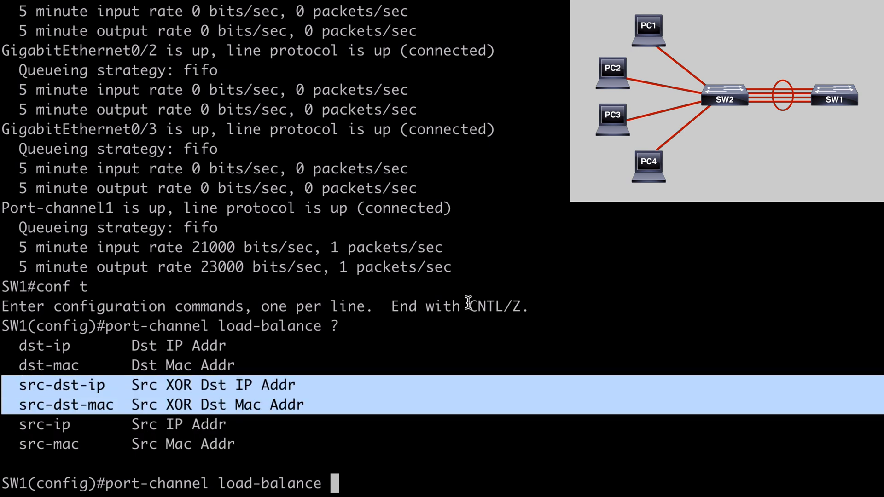
mouse_move(479, 303)
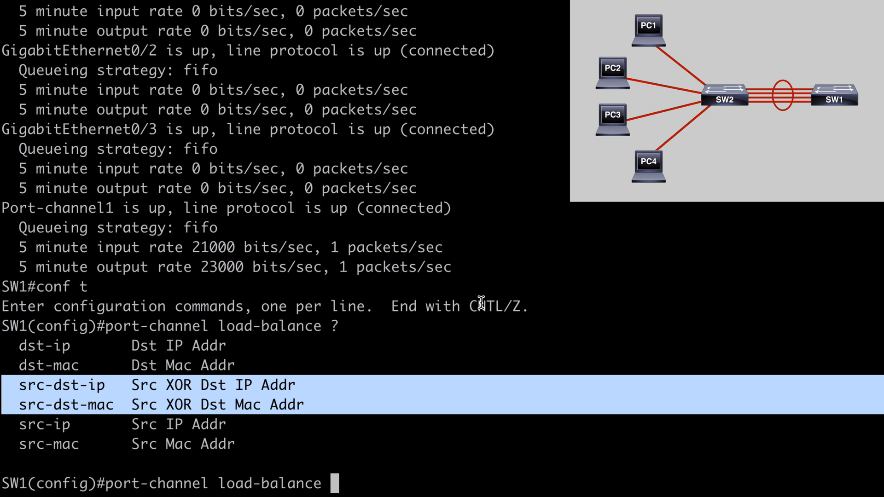
mouse_move(258, 363)
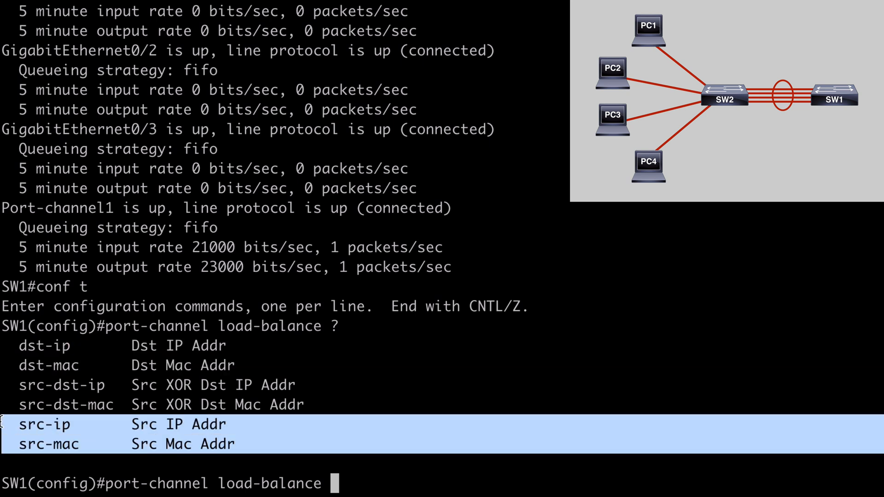
mouse_move(323, 361)
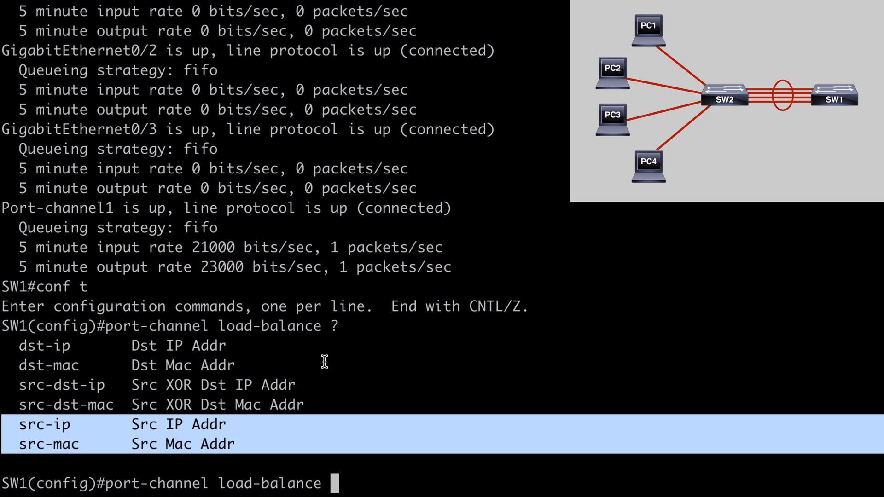
mouse_move(513, 418)
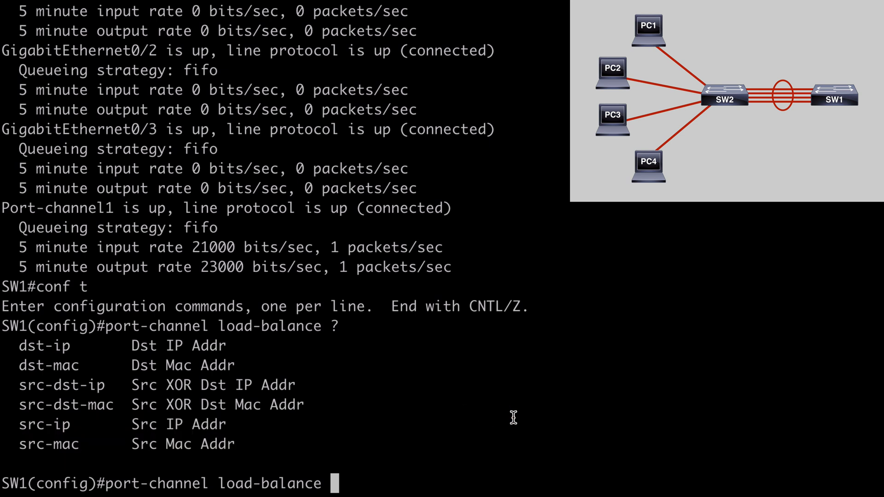
Set SW1's port-channel load-balance method to src-dst-ip and leave configuration mode.
text(src-d)
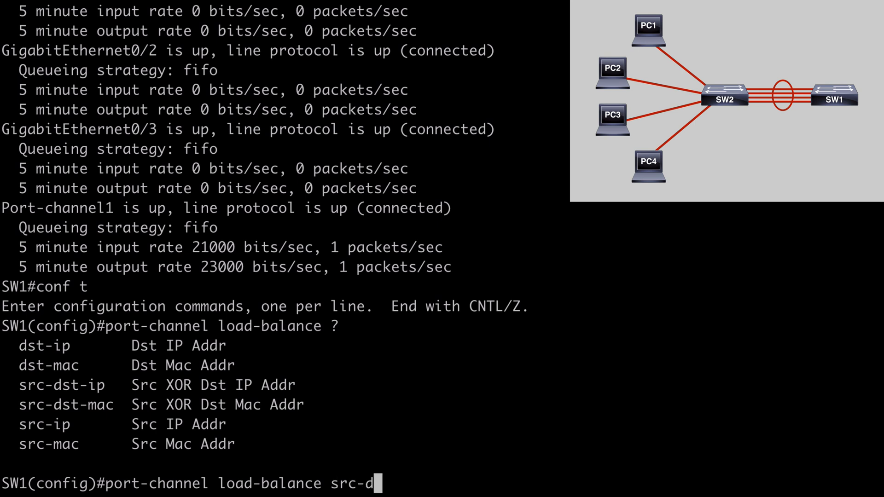
text(st-)
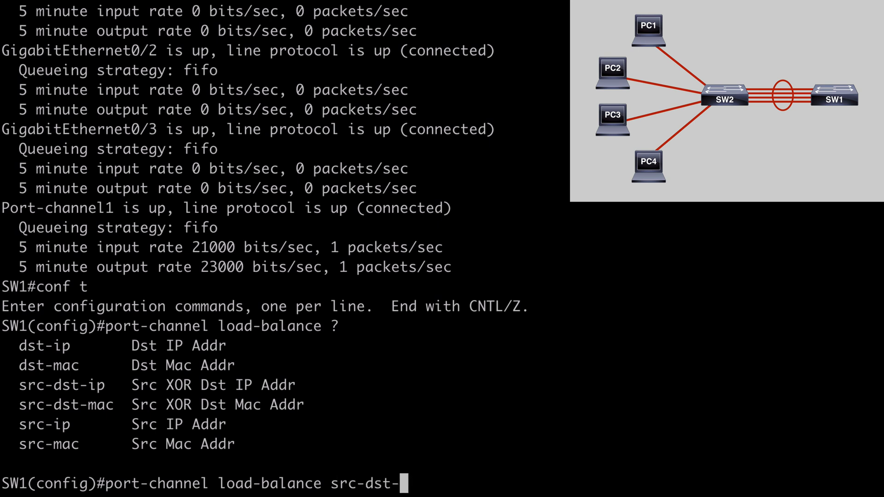
text(ip)
text(en)
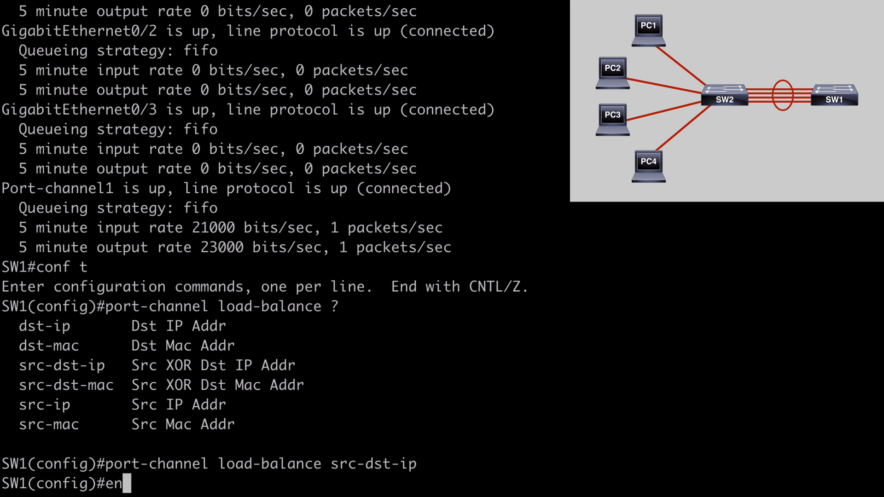
key(Return)
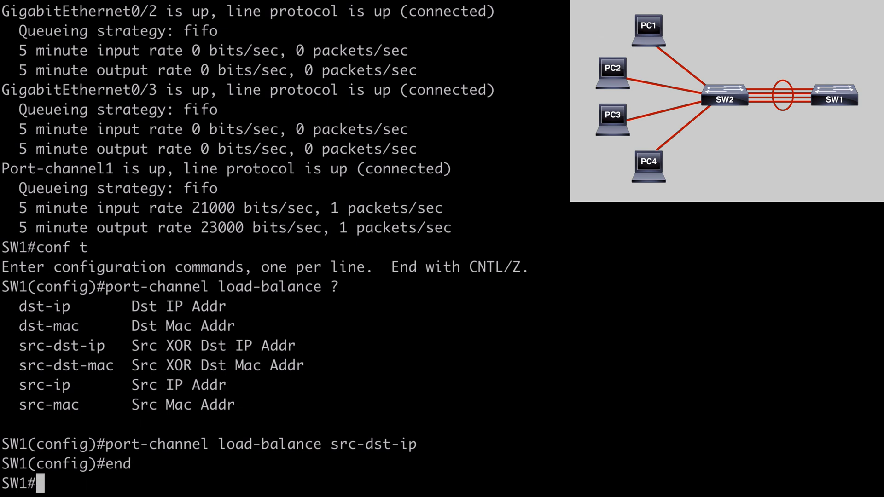
scroll(down, 3)
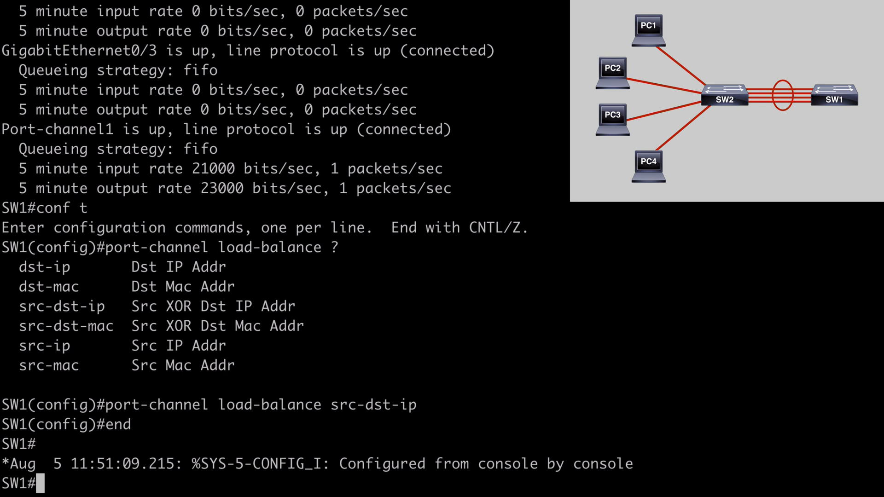
Confirm src-dst-ip is active with 'show etherchannel load-balance'.
text(sh ethe)
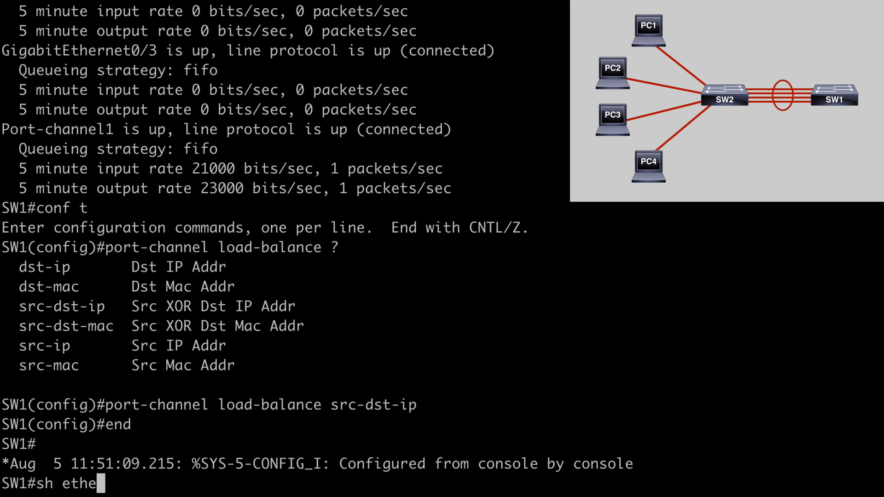
text(rchannel load-)
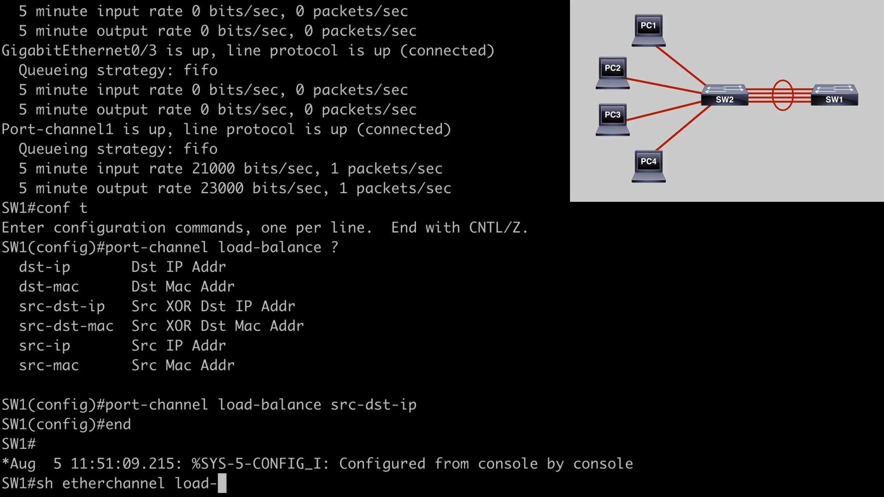
key(Return)
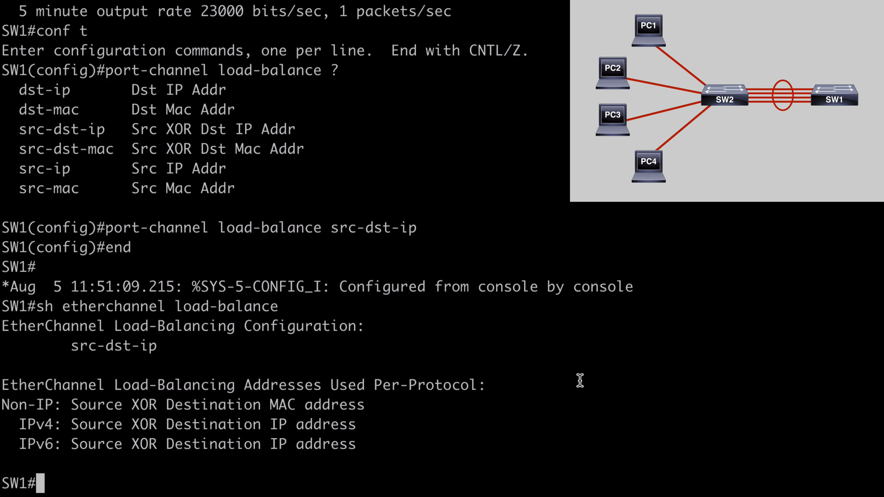
double_click(113, 345)
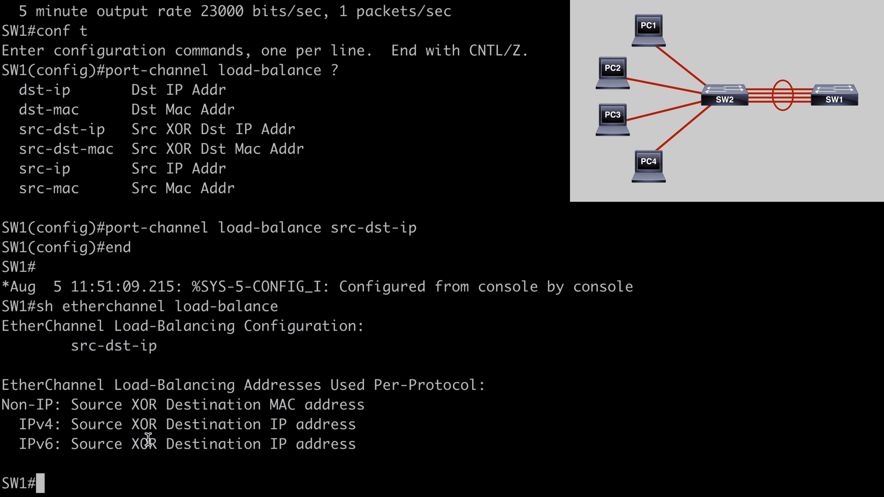
mouse_move(147, 440)
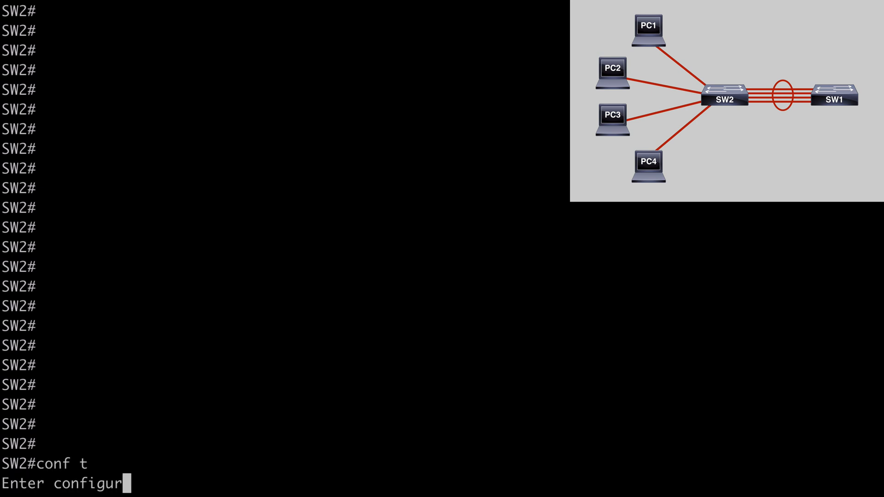
On SW2, apply 'port-channel load-balance src-dst-ip' in configuration mode.
key(Return)
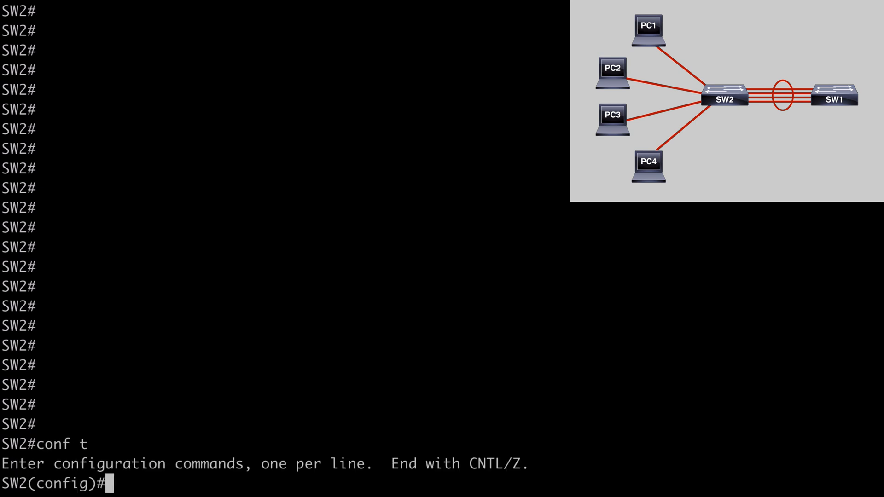
text(port-)
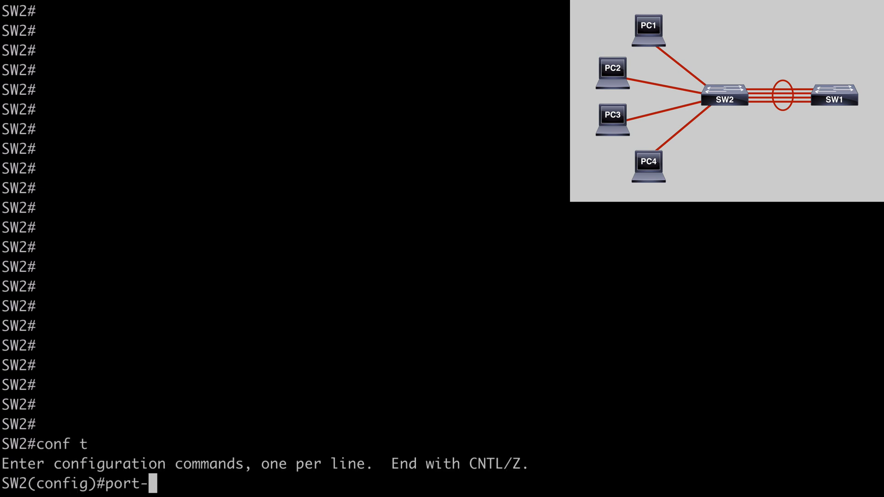
text(channel load-b)
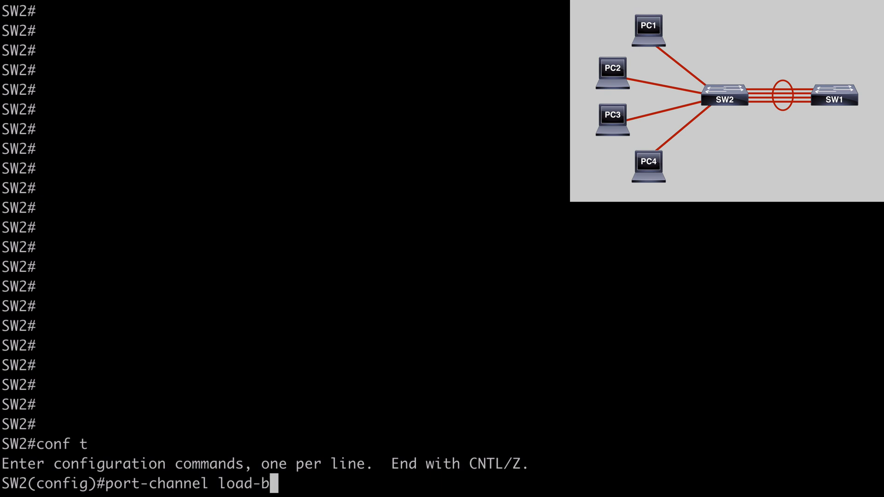
text(alance)
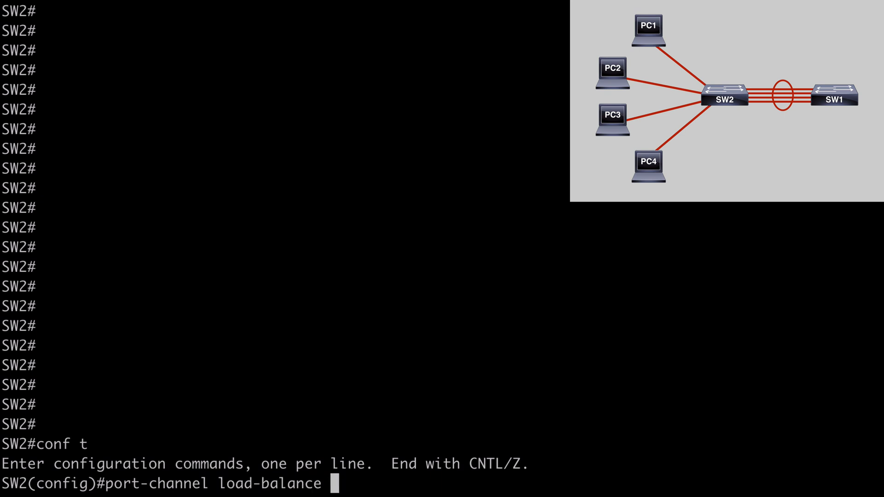
text(src-d)
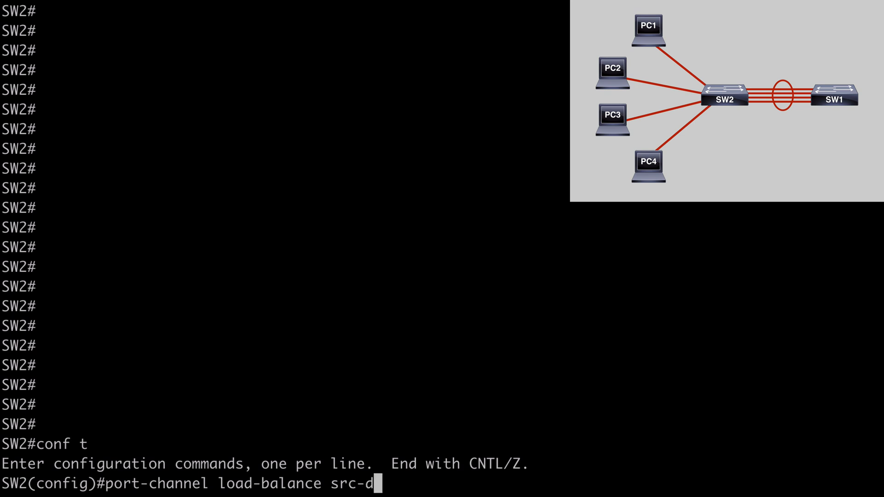
text(st-ip)
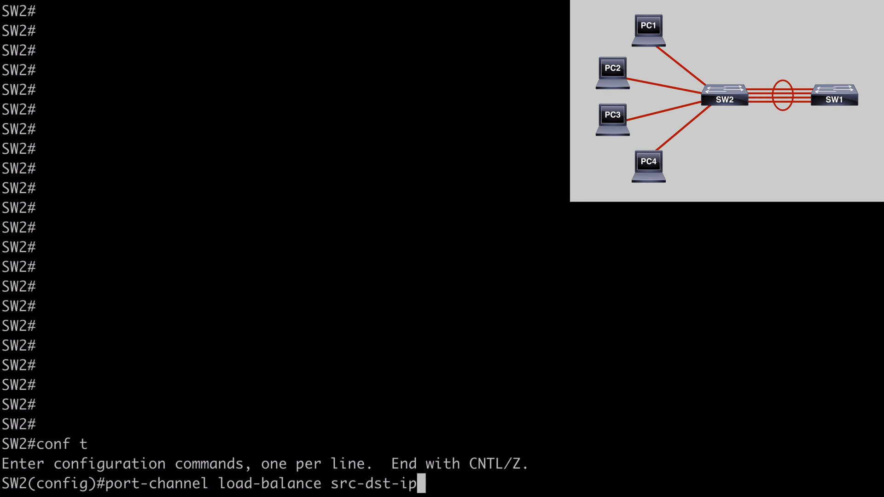
key(Return)
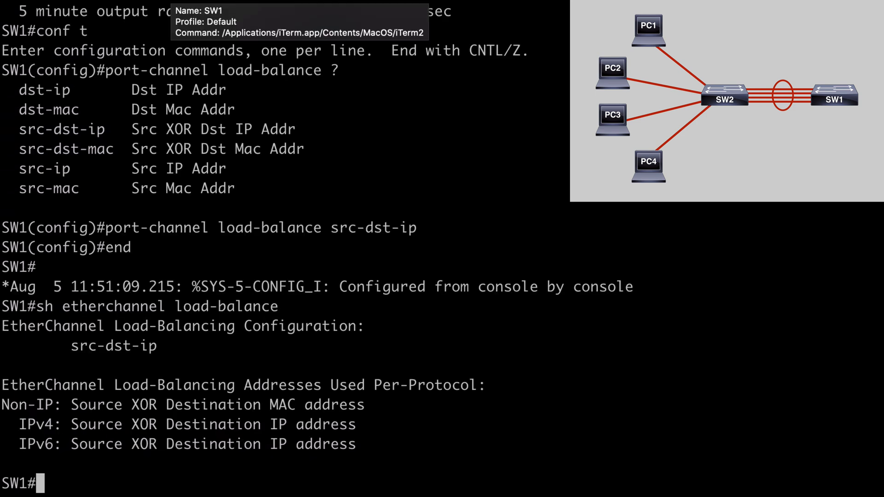
Reset SW1's interface counters with 'clear counters'.
text(clear cou)
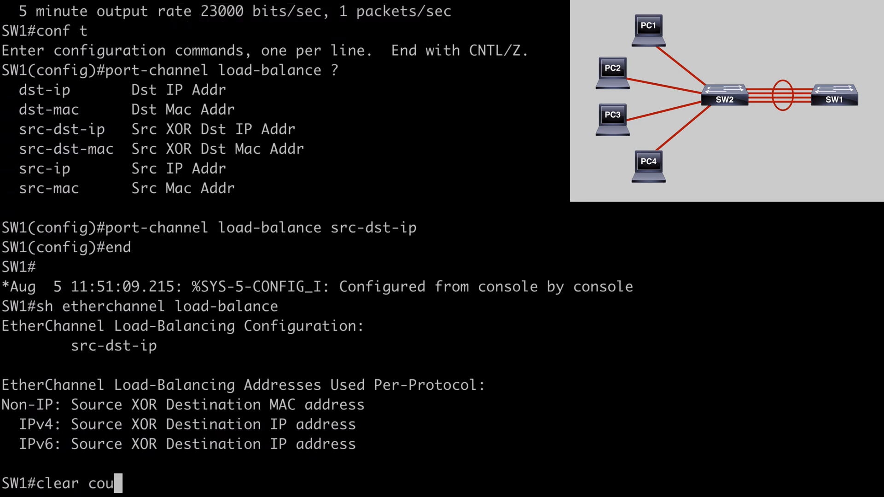
text(nters)
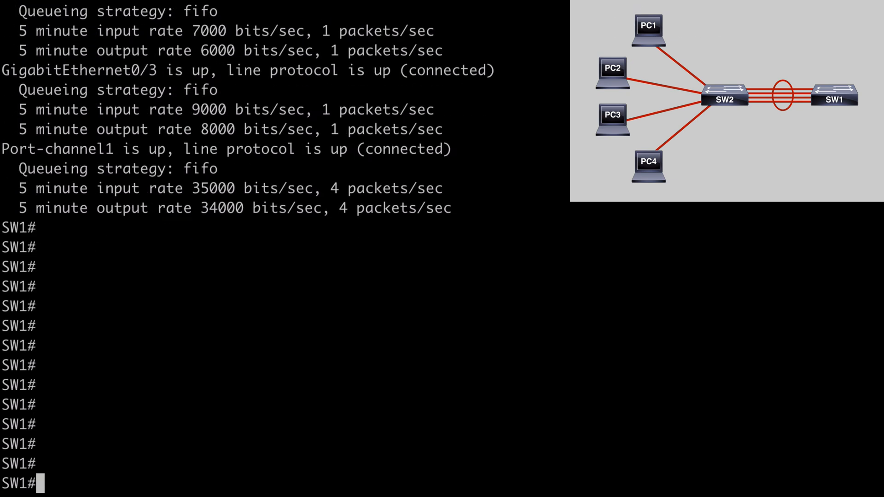
scroll(down, 3)
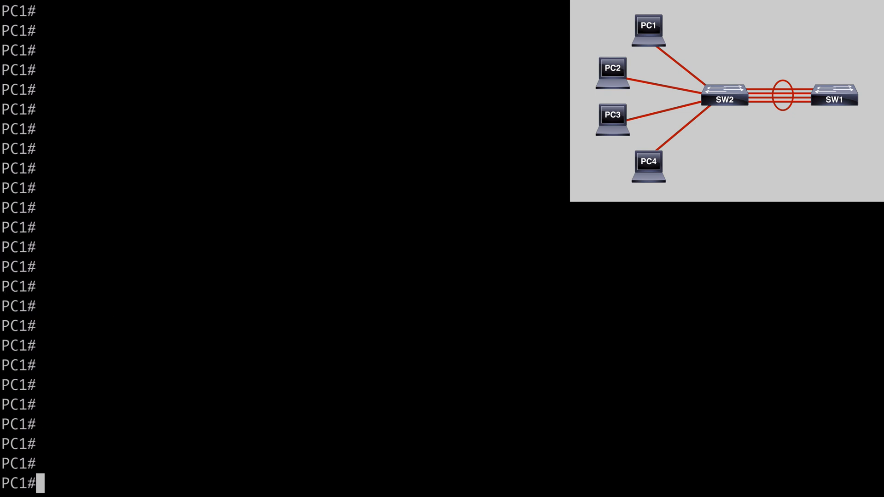
Send 20 pings of 18024 bytes to 10.1.1.1 from the PCs, then prepare SW1's interface rate check.
text(ping 10.1.1.1 repeat 20 size 18024)
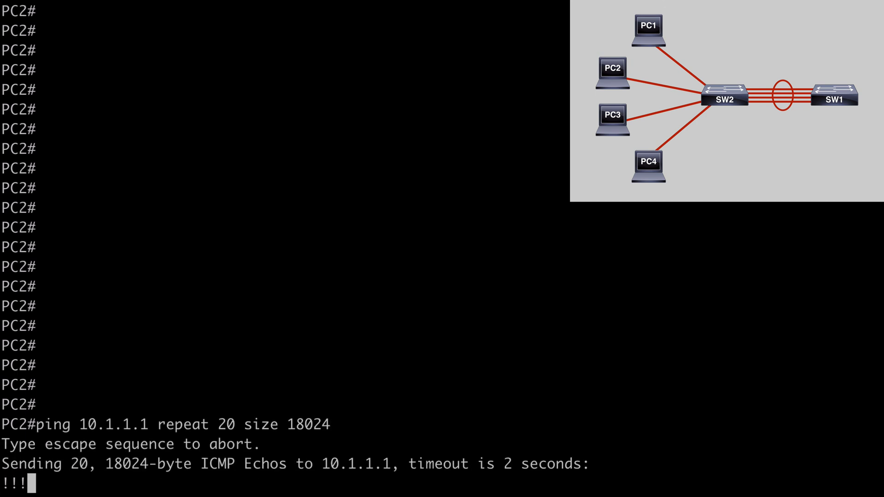
text(ping 10.1.1.1 repeat 20 size 18024)
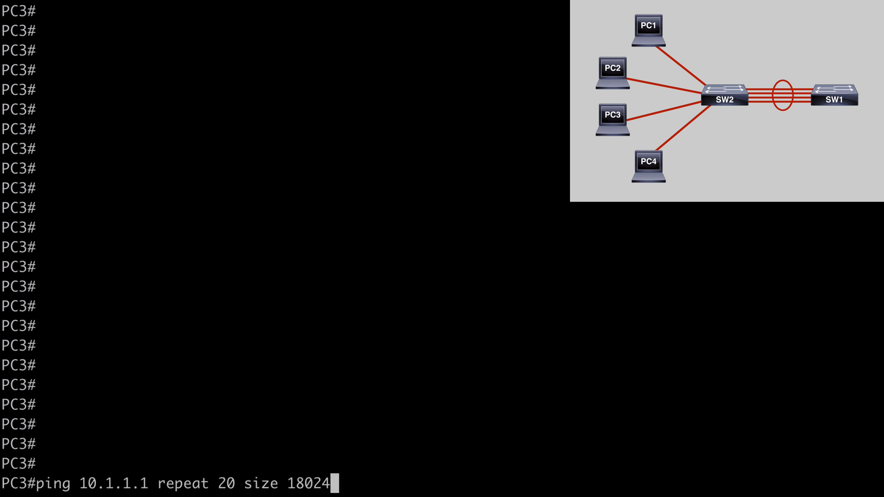
key(Return)
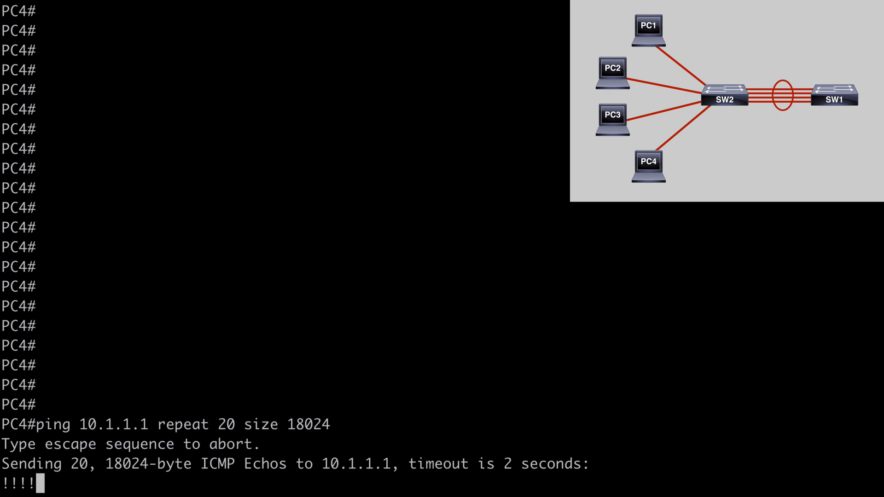
text(sh int | i line|rate)
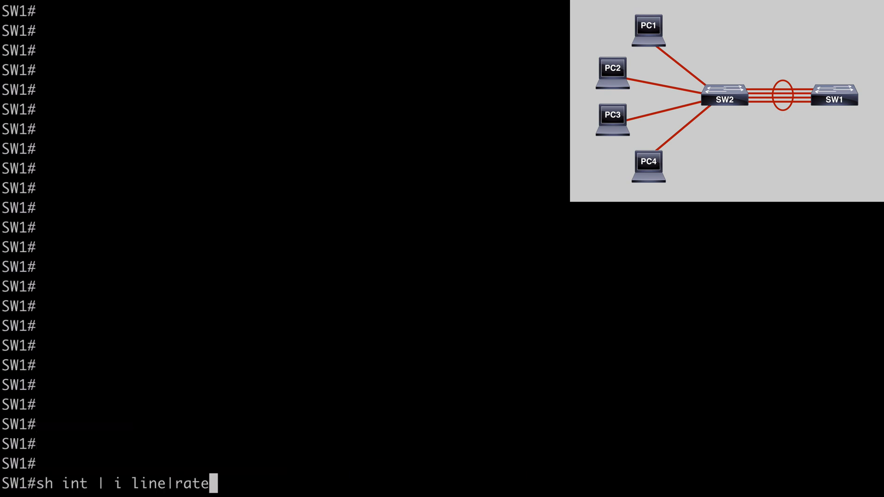
Show SW1's interface rates and highlight GigabitEthernet0/0's traffic now spread across member links.
key(Return)
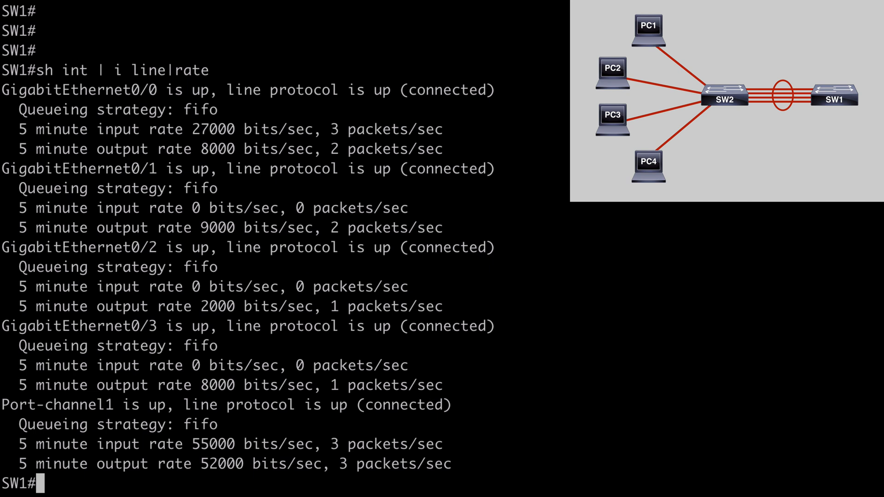
mouse_move(260, 130)
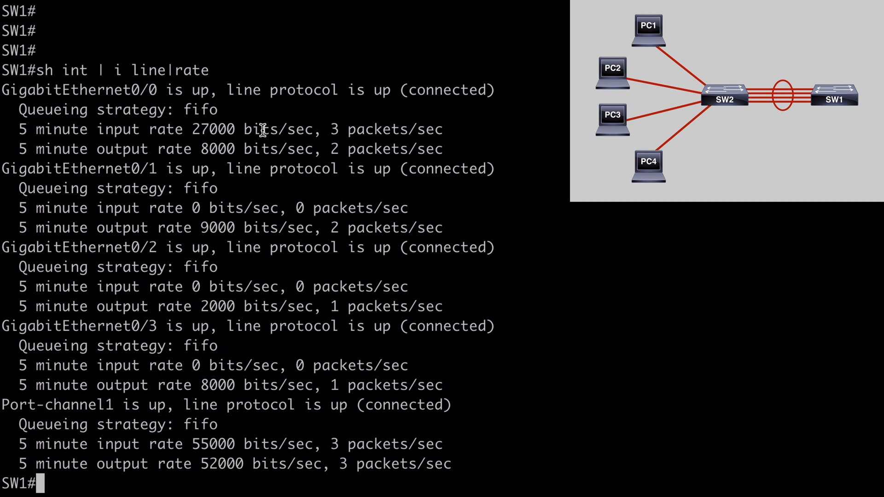
double_click(79, 91)
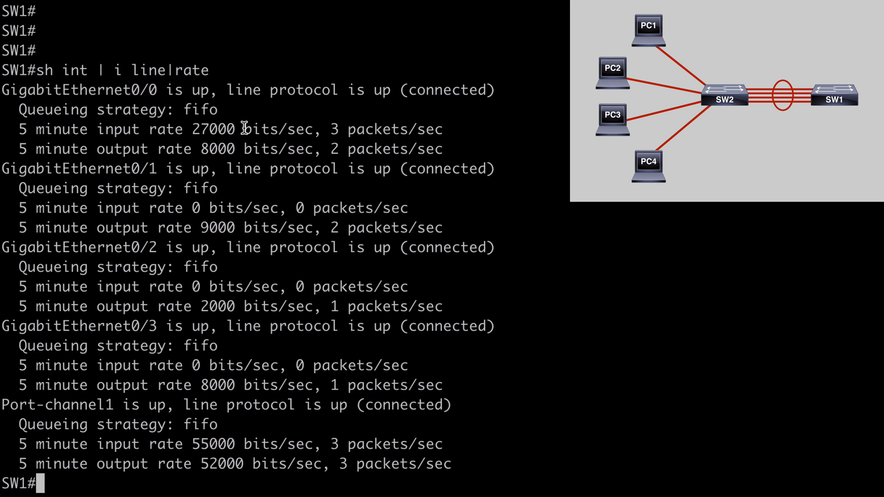
drag(192, 129, 236, 150)
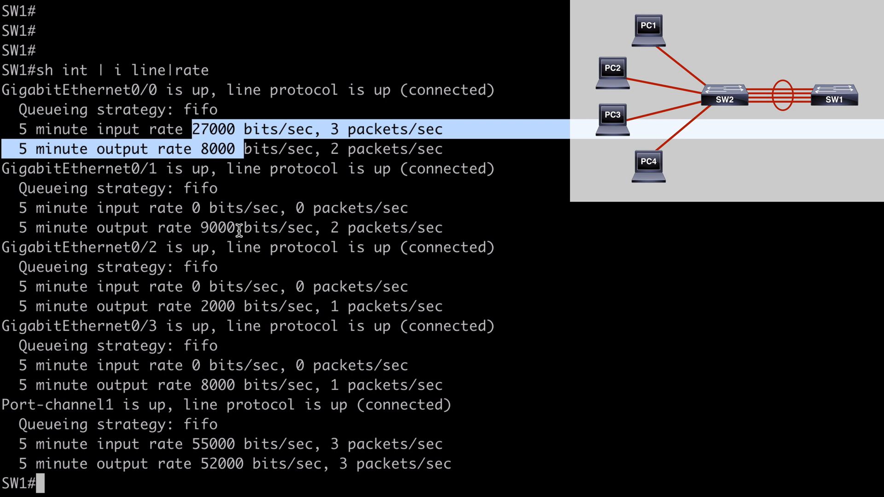
double_click(216, 227)
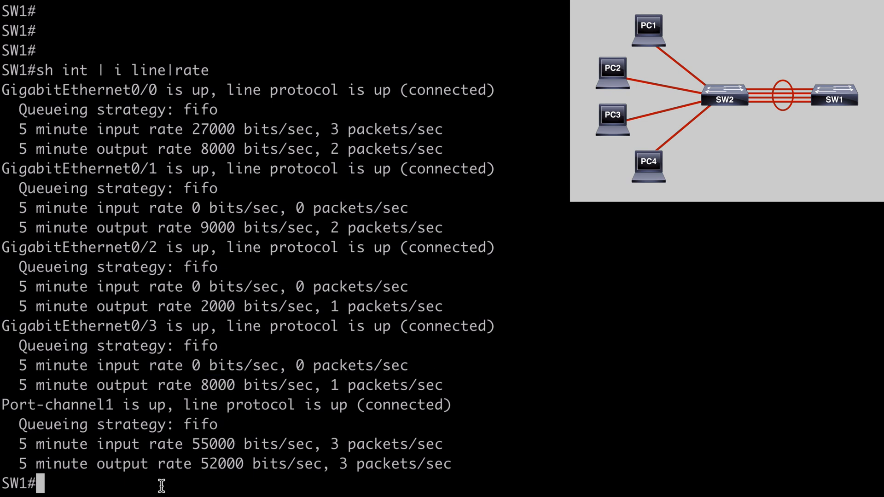
mouse_move(469, 274)
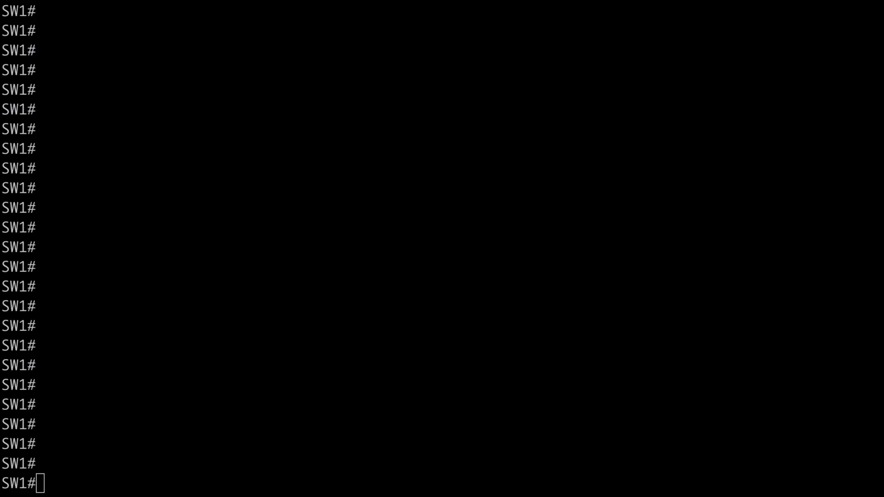
Run 'show spanning-tree summary' on SW1, confirming EtherChannel misconfig guard enabled, then start configuring SW2.
text(sh)
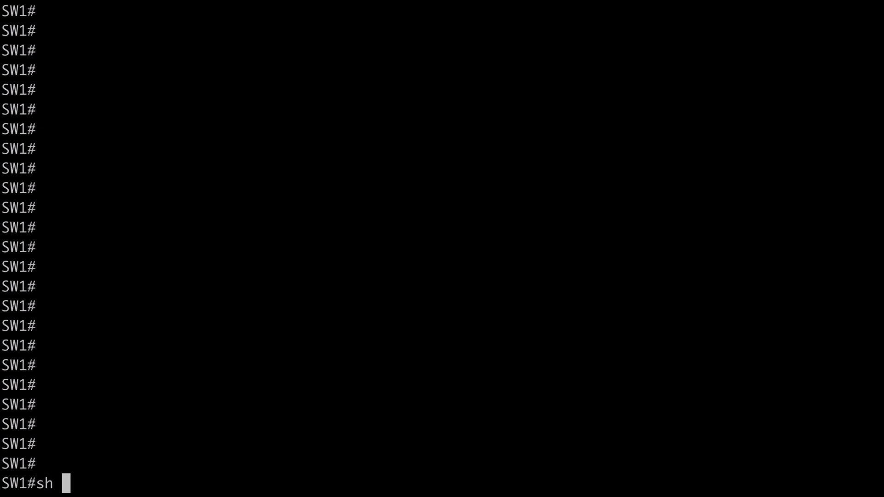
text(spanning-tree)
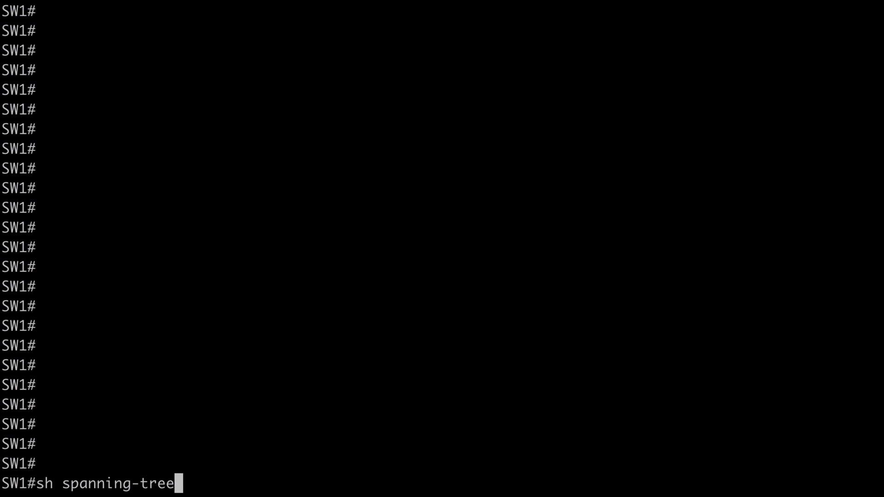
key(Return)
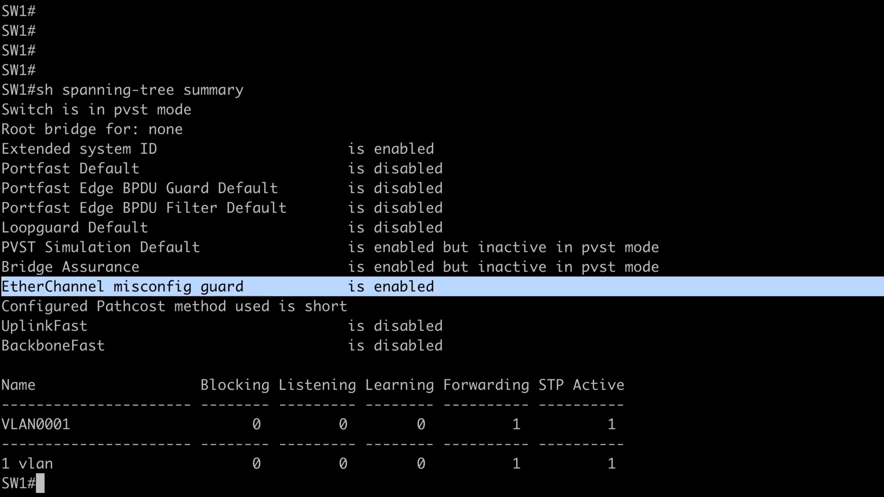
mouse_move(93, 493)
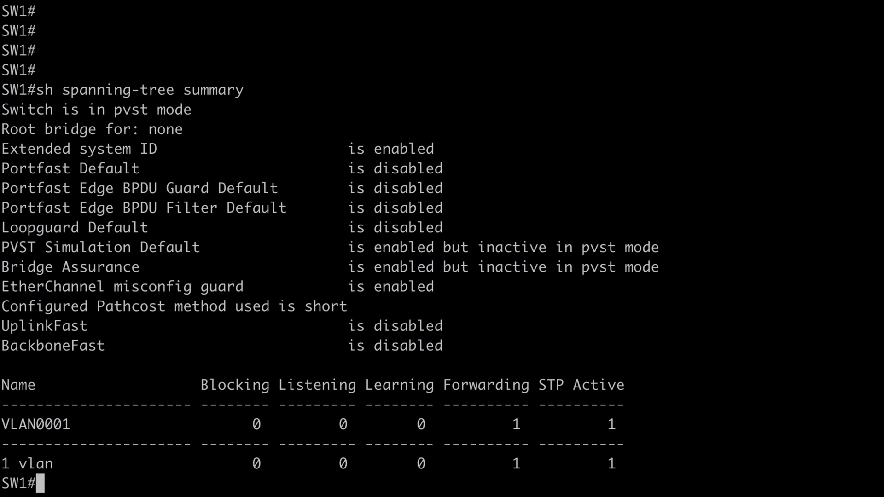
text(conf t)
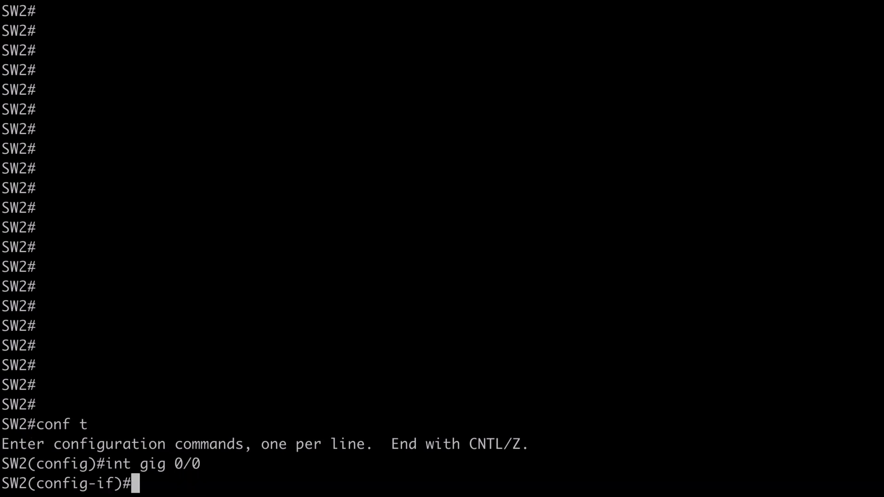
Apply 'no channel-group 1 mode on' to SW2's Gi0/0 and check the EtherChannel summary.
text(no channel)
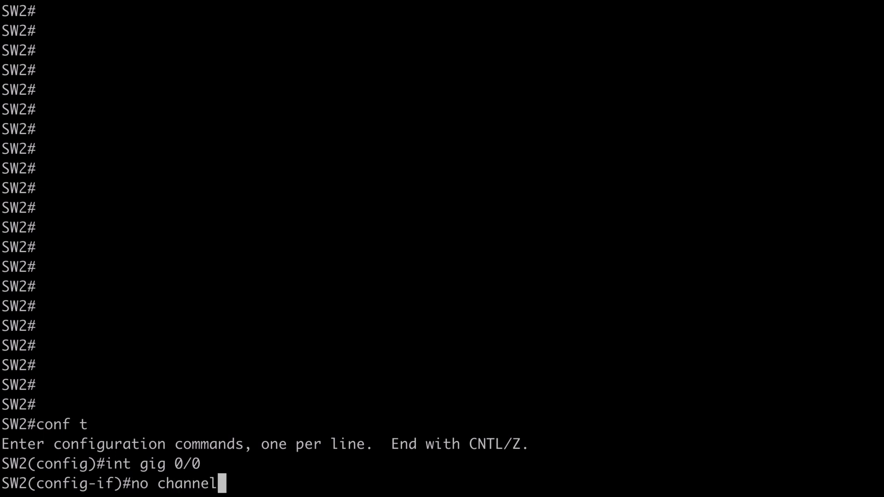
text(-group 1 mo)
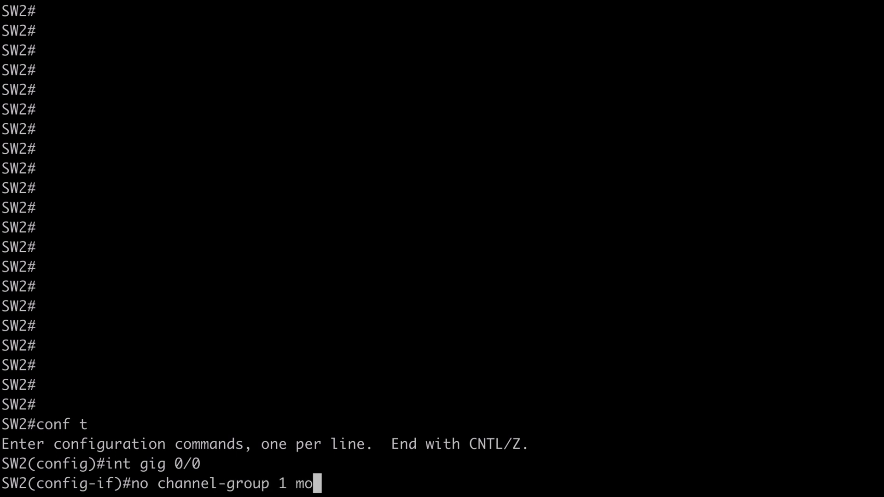
key(Return)
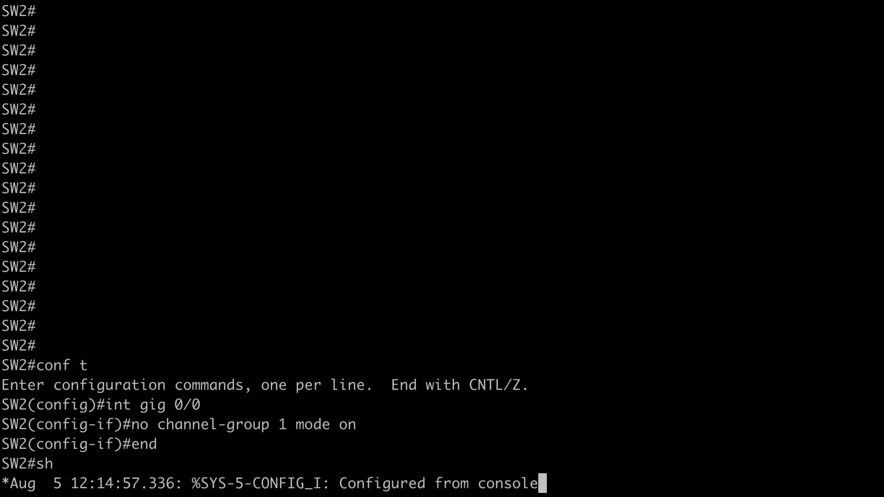
text(sh etherchannel)
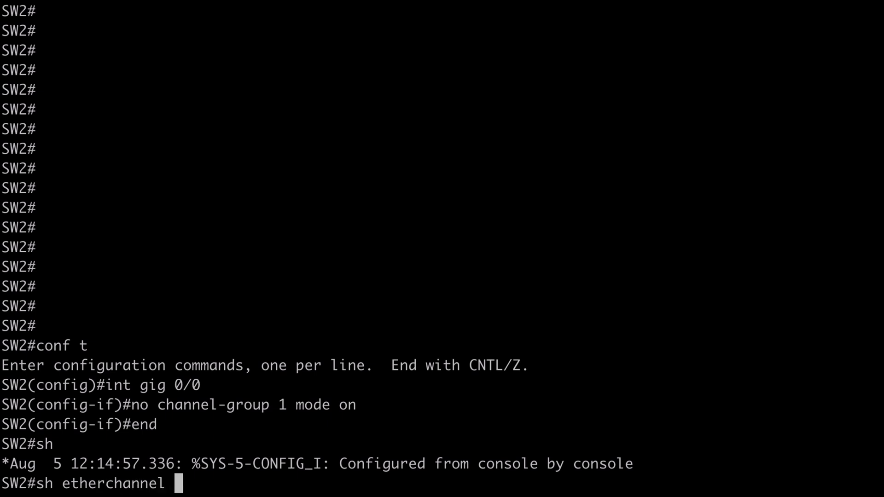
key(Return)
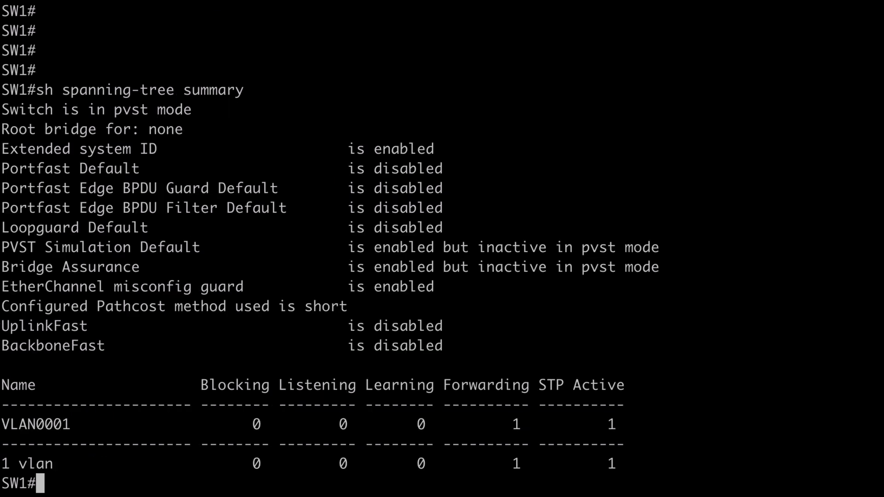
Run 'show etherchannel summary' on SW1 showing Po1 with Gi0/0–Gi0/3, then list interface status.
text(sh etherchannel summary)
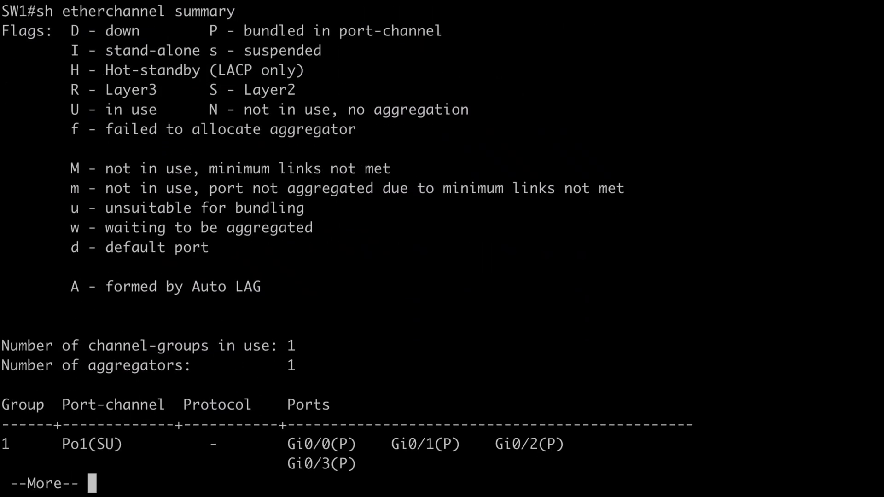
double_click(320, 444)
text(sh int st)
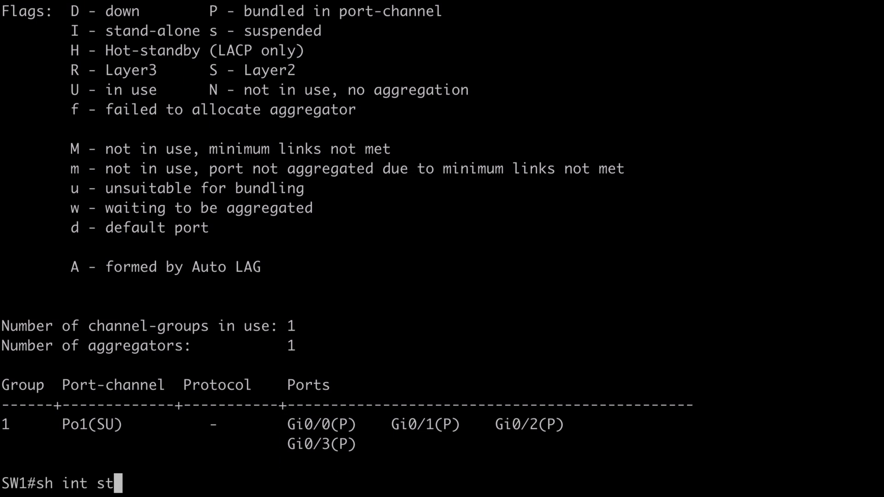
key(Return)
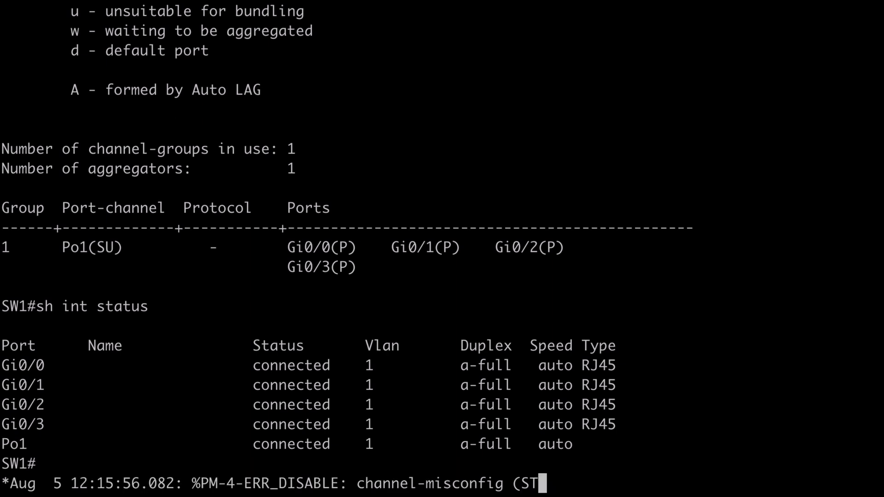
Scroll SW1's log and highlight the 'channel-misconfig (STP)' err-disable cause for Po1 and its ports.
scroll(down, 3)
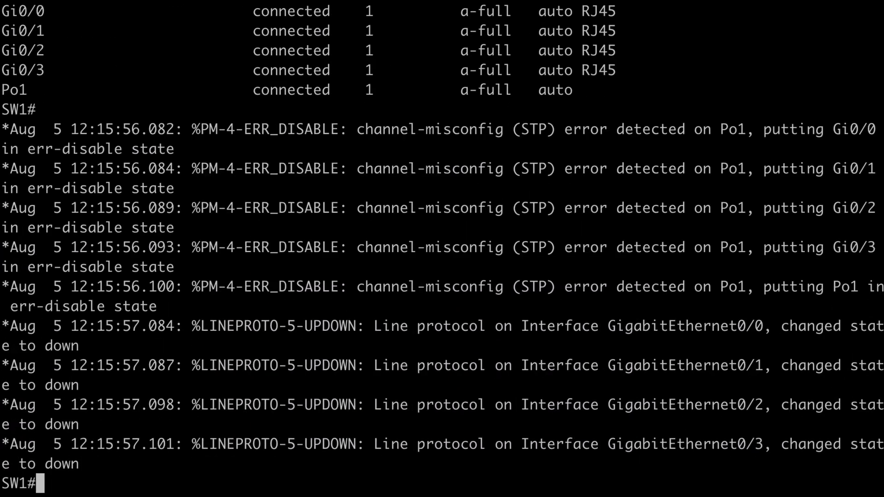
scroll(down, 3)
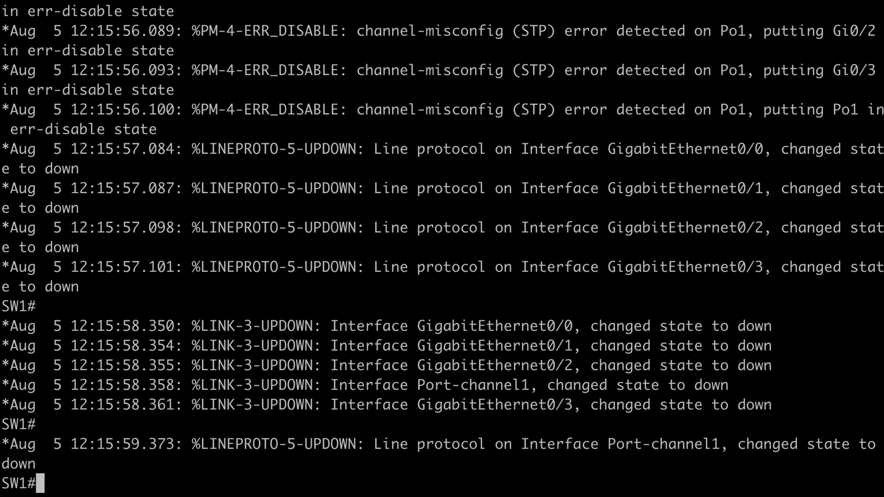
mouse_move(774, 406)
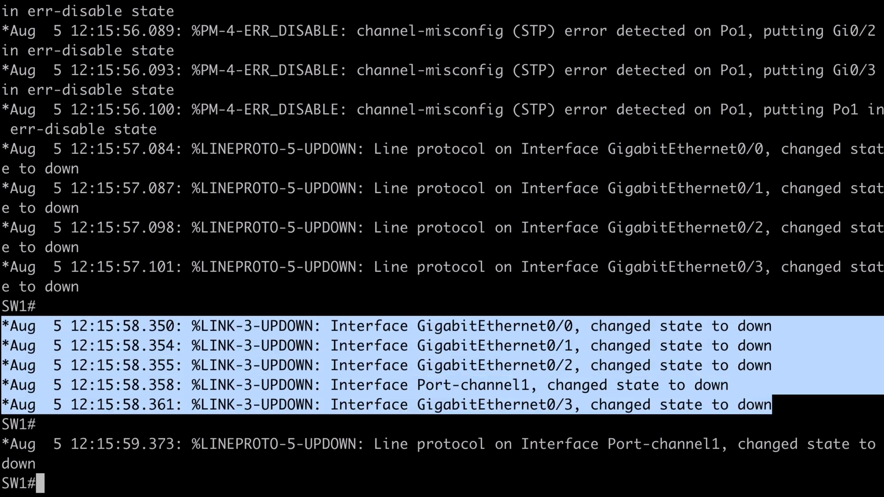
mouse_move(634, 211)
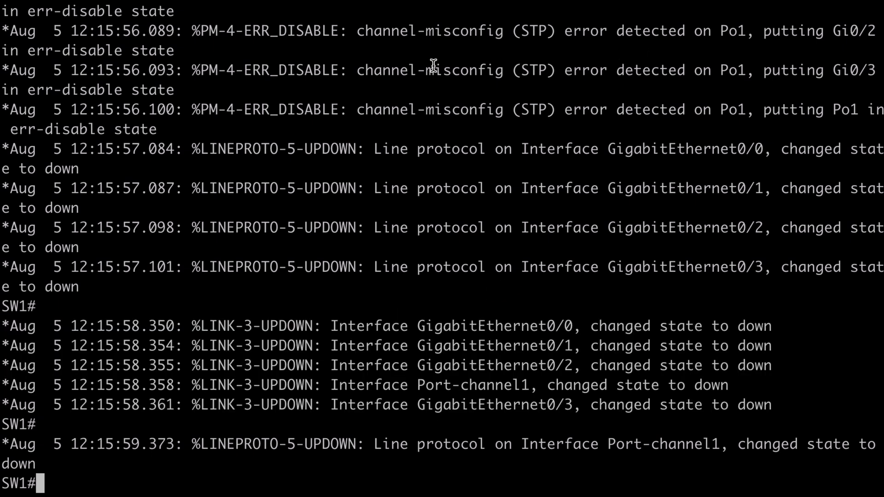
double_click(430, 70)
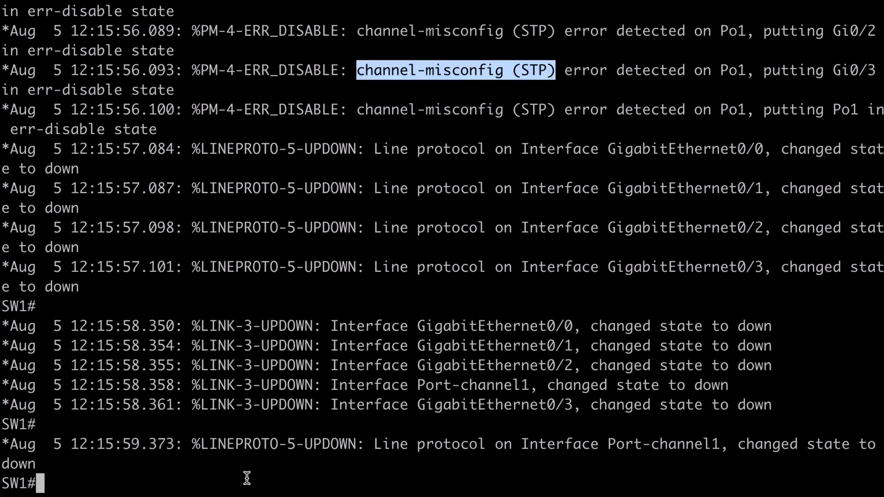
text(sh int status)
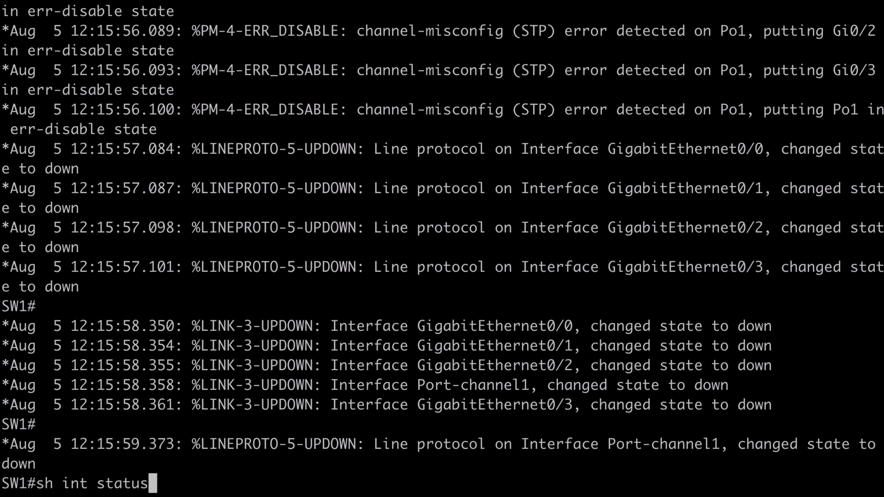
List SW1's interfaces showing Gi0/0–Gi0/3 and Po1 err-disabled, then enter configure terminal.
key(Return)
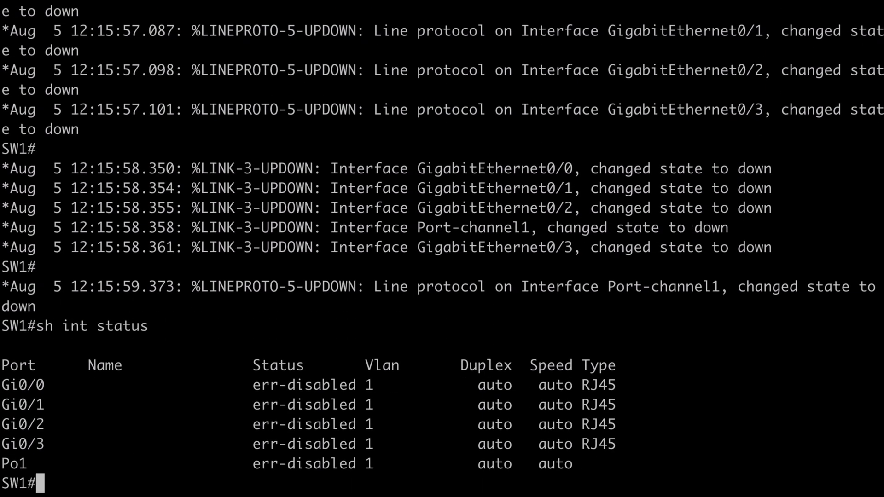
mouse_move(354, 465)
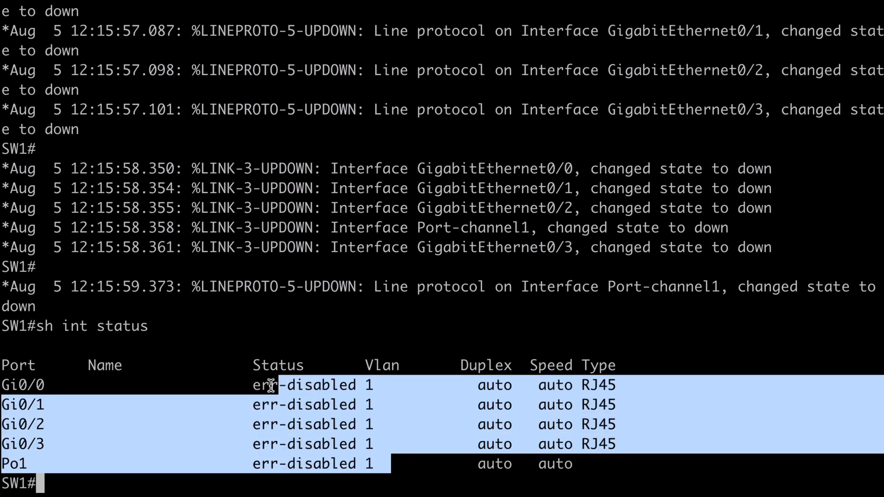
mouse_move(203, 489)
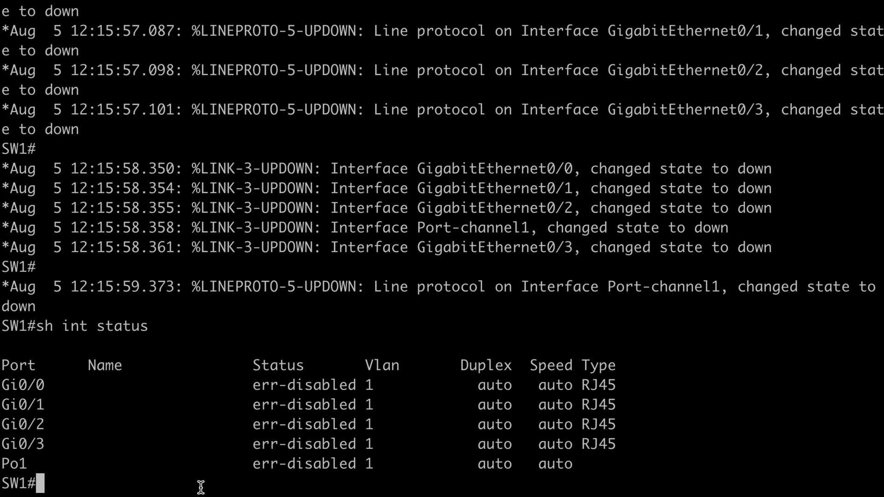
text(conf t)
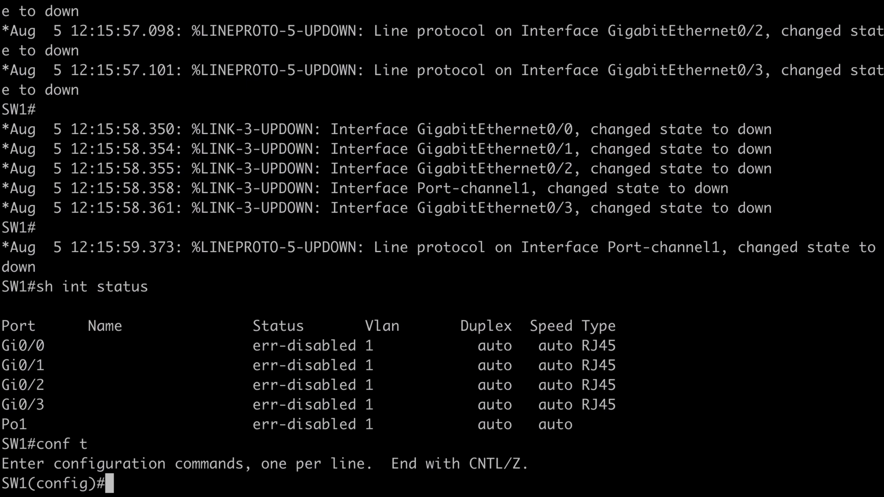
Compose 'no spanning-tree etherchannel guard misconfig' at SW1's config prompt after partial attempts.
text(no spanning-t)
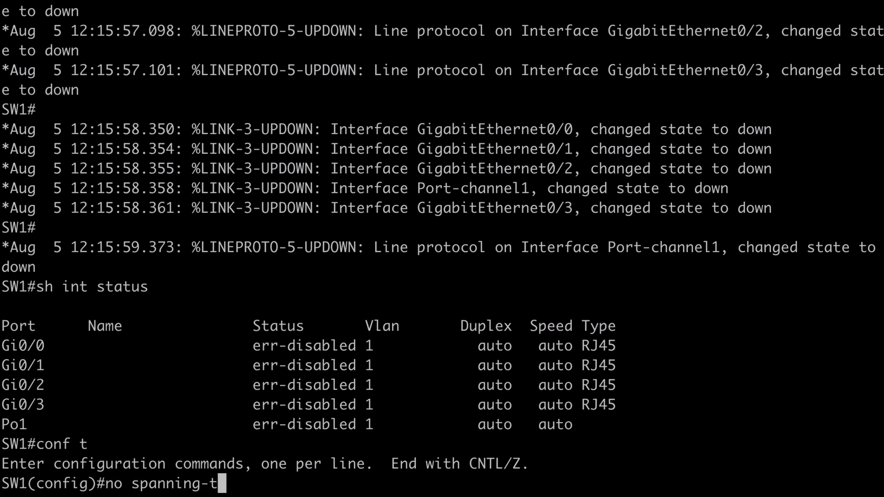
text(ree etherchannel misco)
text(no)
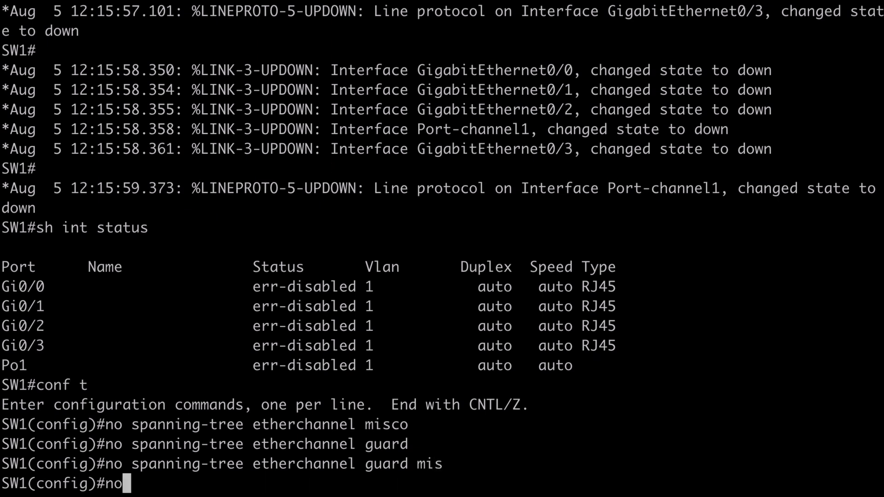
text(spanning-tree etherchannel guard misconfig)
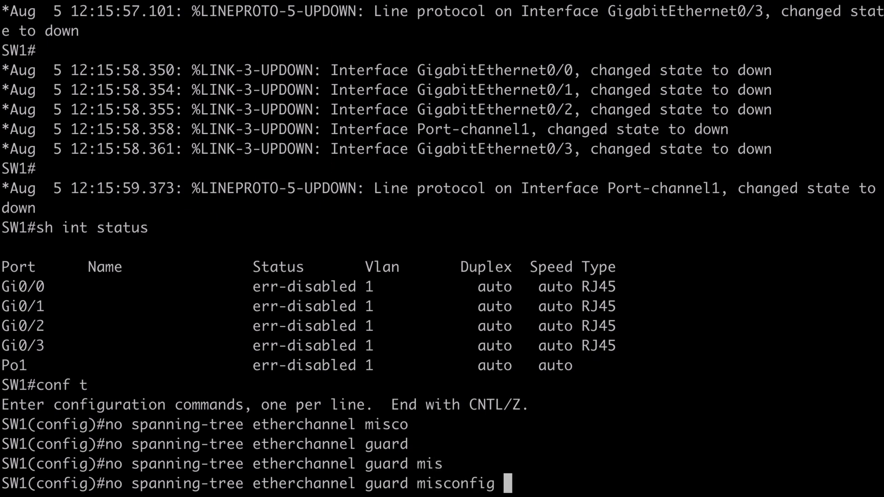